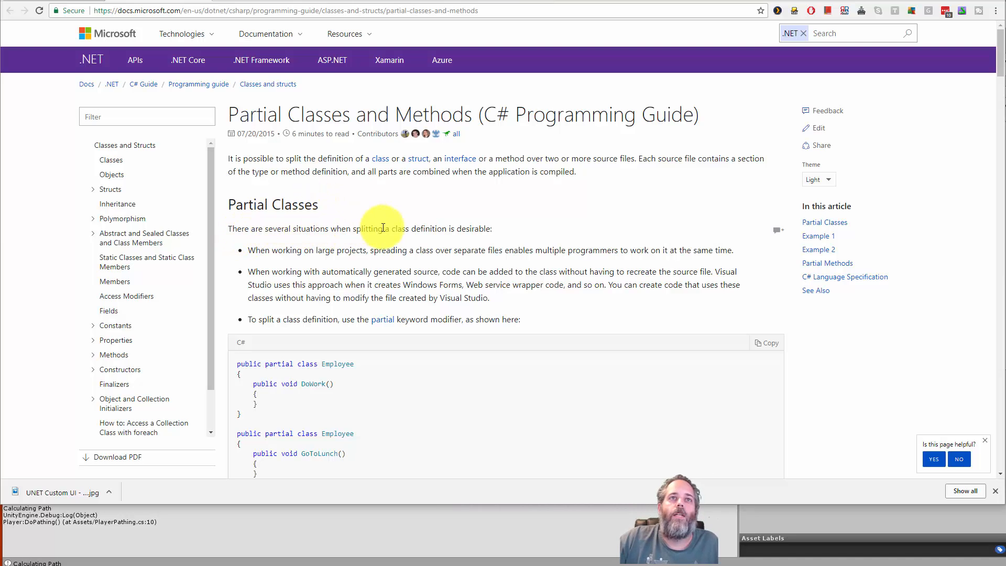
pyautogui.moveTo(459, 229)
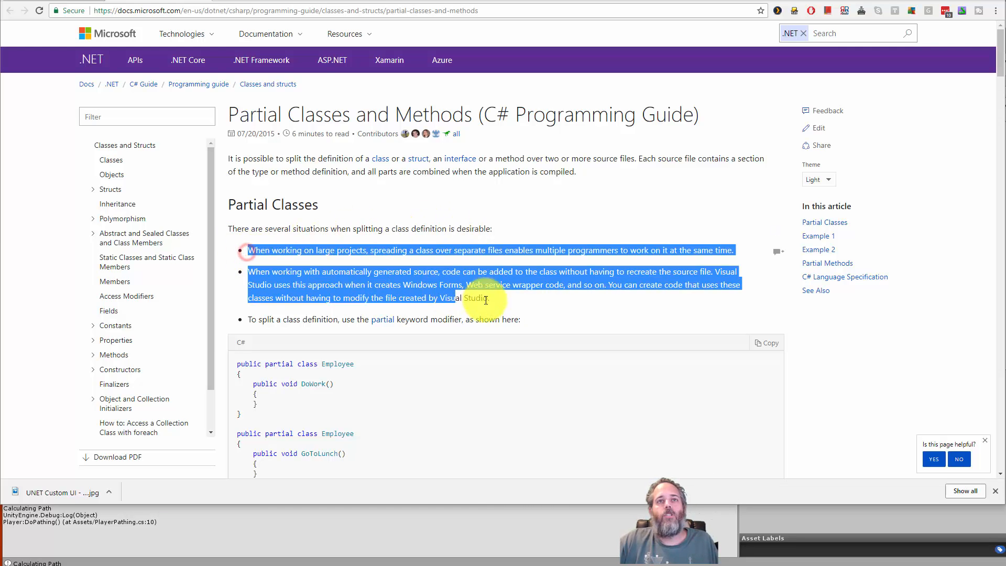
# Step: Clear the highlight from the bullet list of reasons to split a class on the Docs page
pyautogui.click(514, 302)
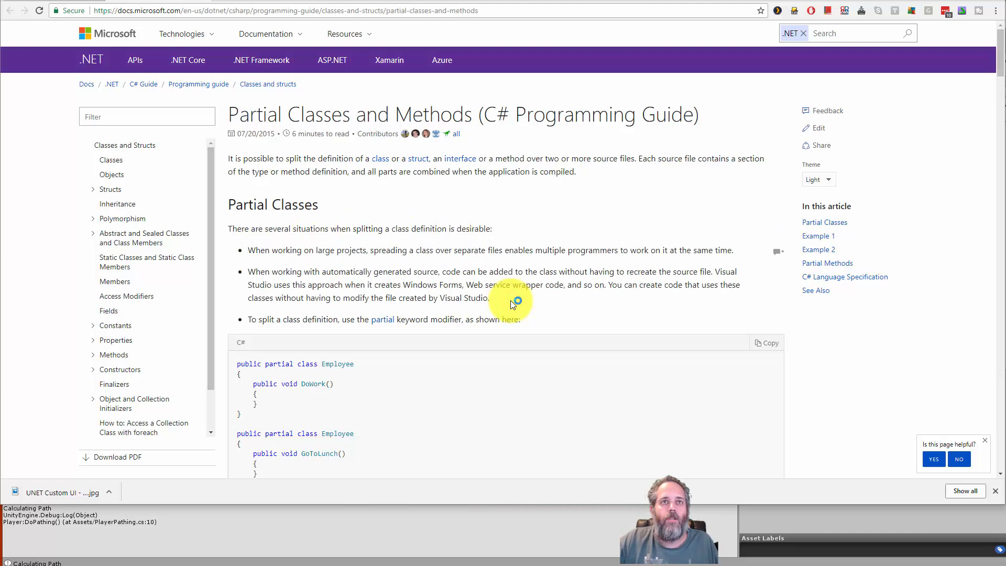
pyautogui.moveTo(271, 302)
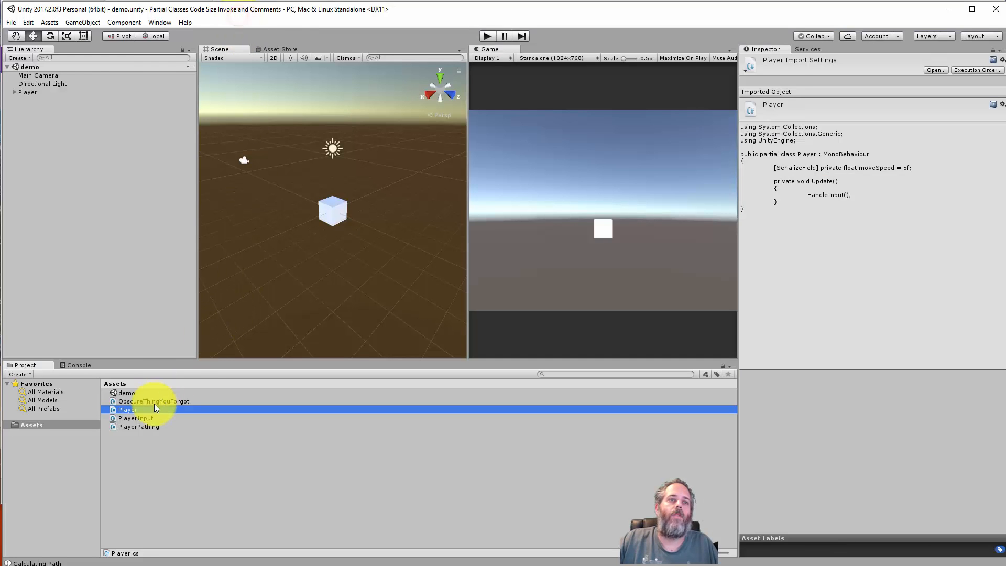
# Step: Open Player in Visual Studio and find HandleInput's single reference, in Player.cs
pyautogui.doubleClick(135, 418)
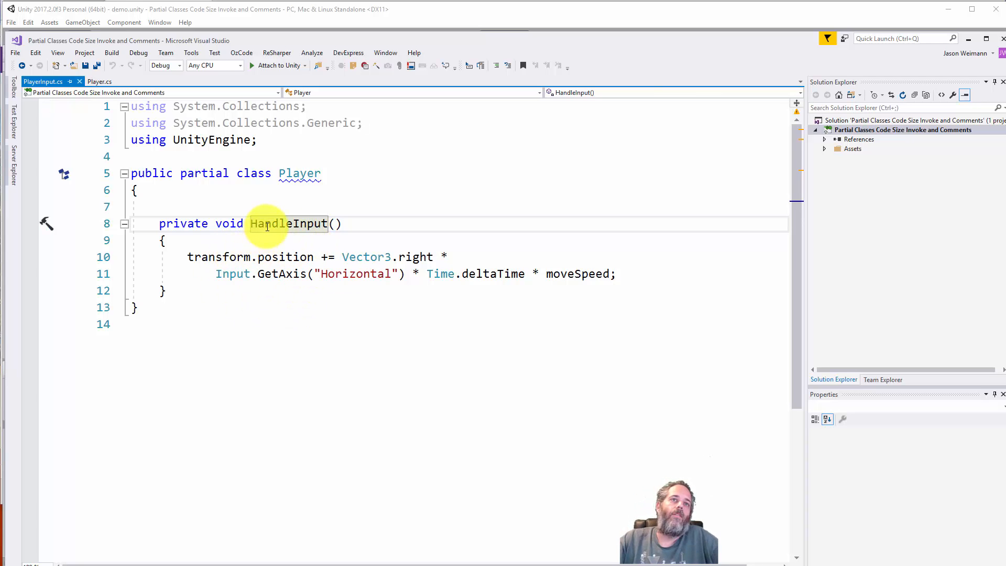
pyautogui.doubleClick(287, 223)
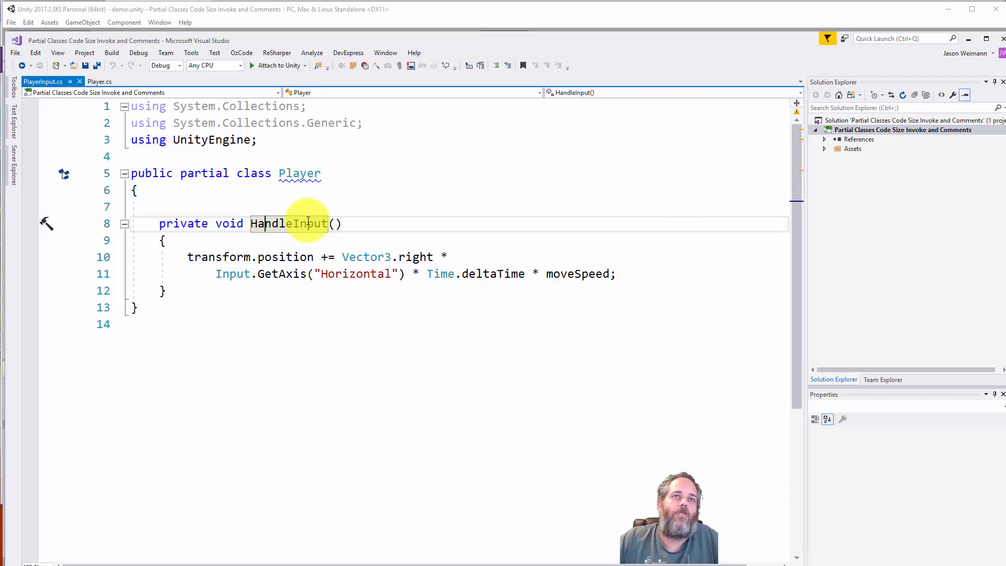
pyautogui.moveTo(289, 223)
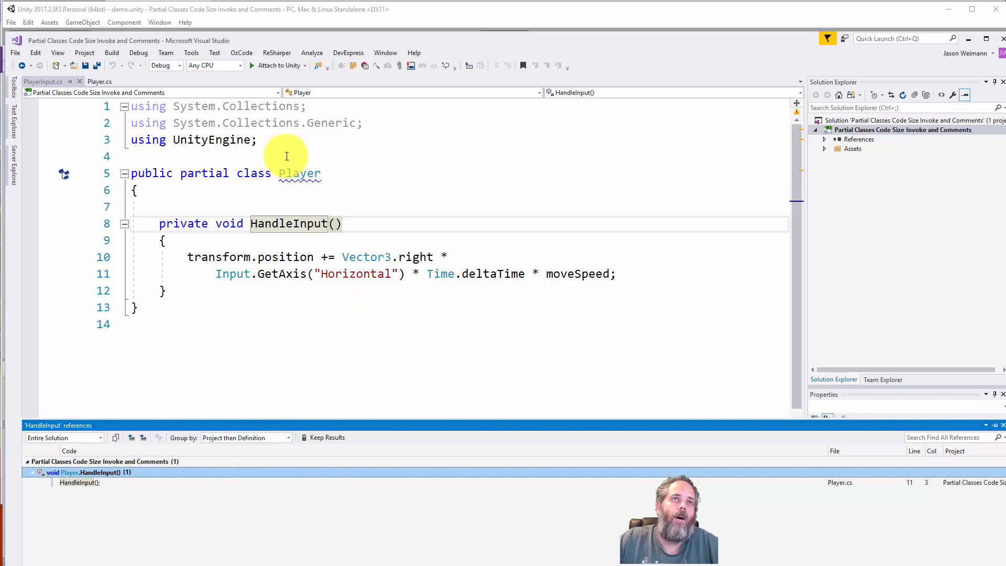
pyautogui.click(80, 482)
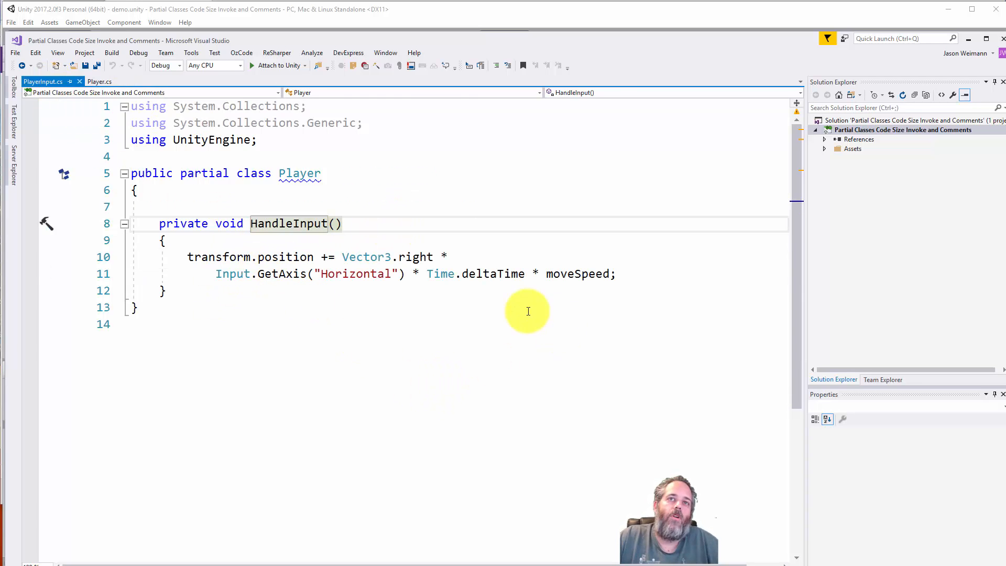
pyautogui.moveTo(221, 186)
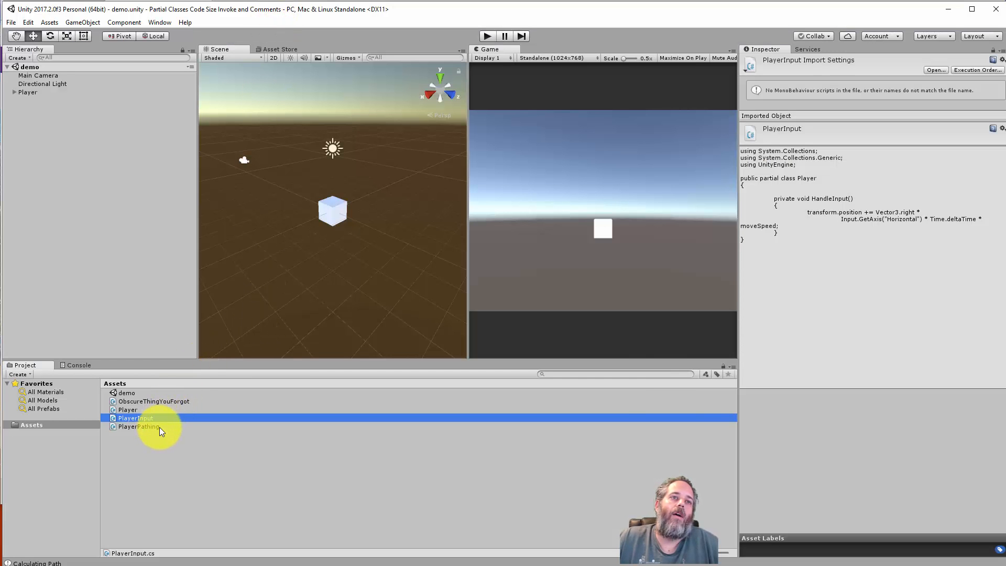
# Step: Open PlayerPathing.cs and select the greyed-out DoPathing method name
pyautogui.doubleClick(135, 426)
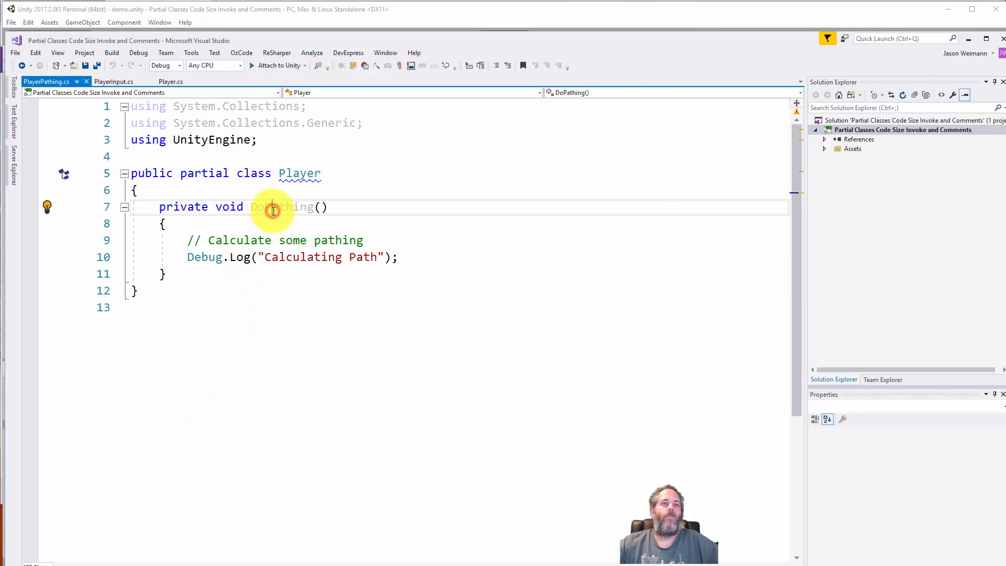
pyautogui.doubleClick(281, 206)
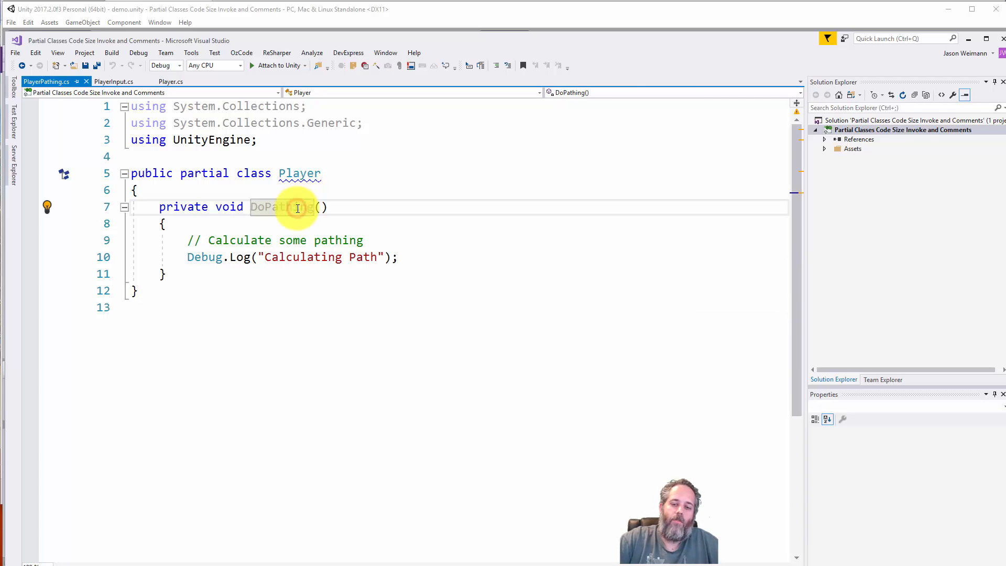
pyautogui.click(281, 207)
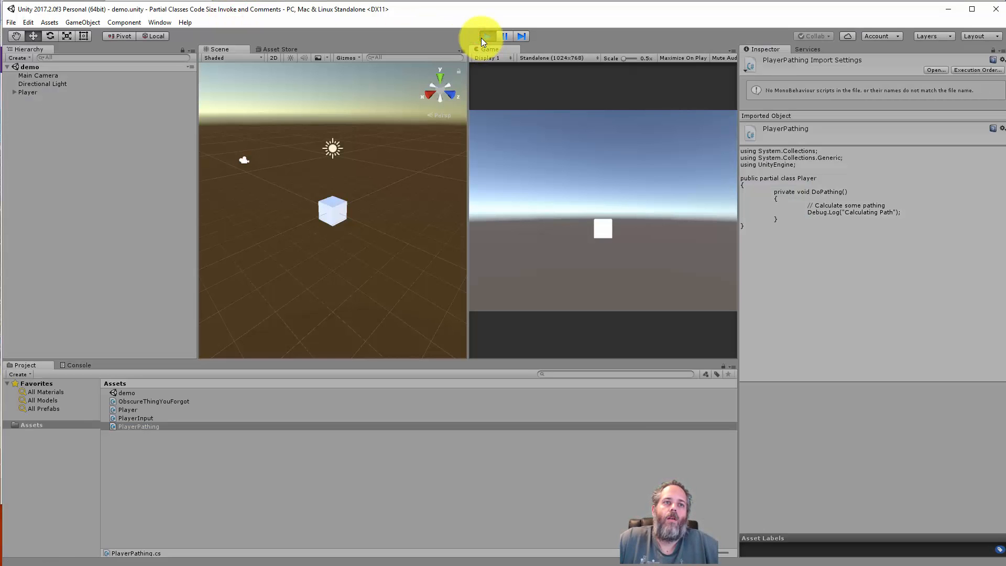
# Step: Play the scene and confirm the 'Calculating Path' Debug.Log line prints in the Console
pyautogui.click(486, 36)
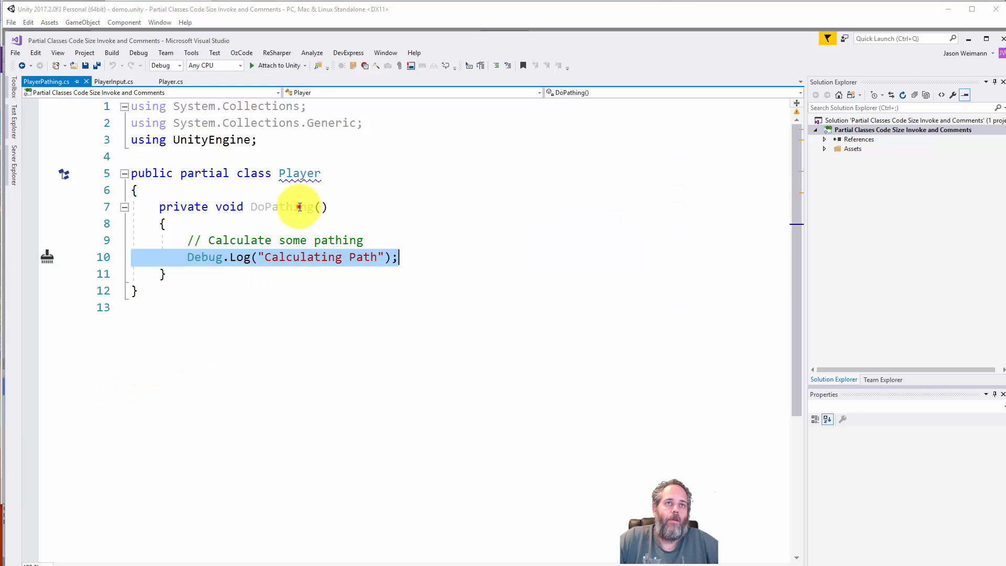
pyautogui.click(282, 207)
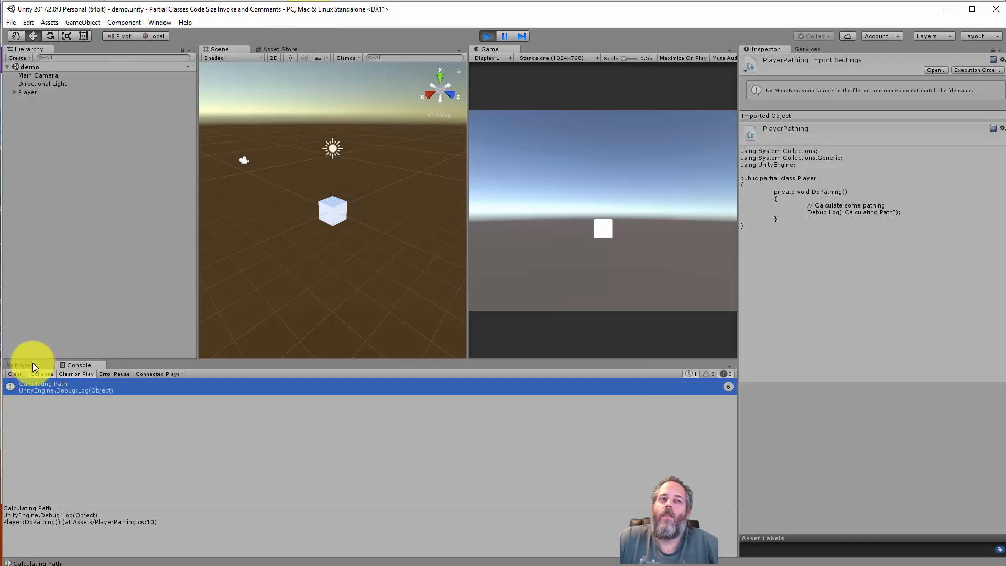
pyautogui.click(24, 365)
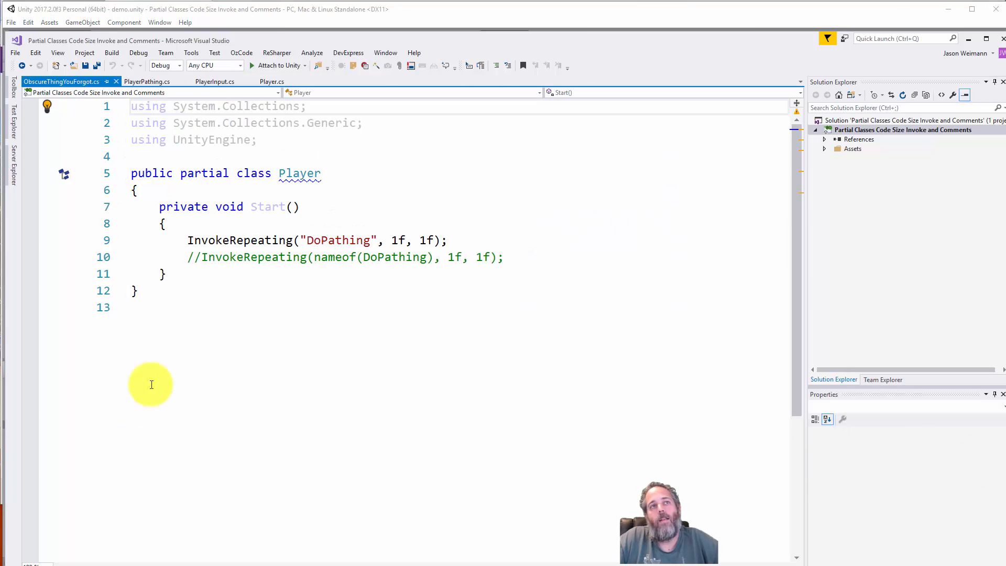
pyautogui.moveTo(269, 240)
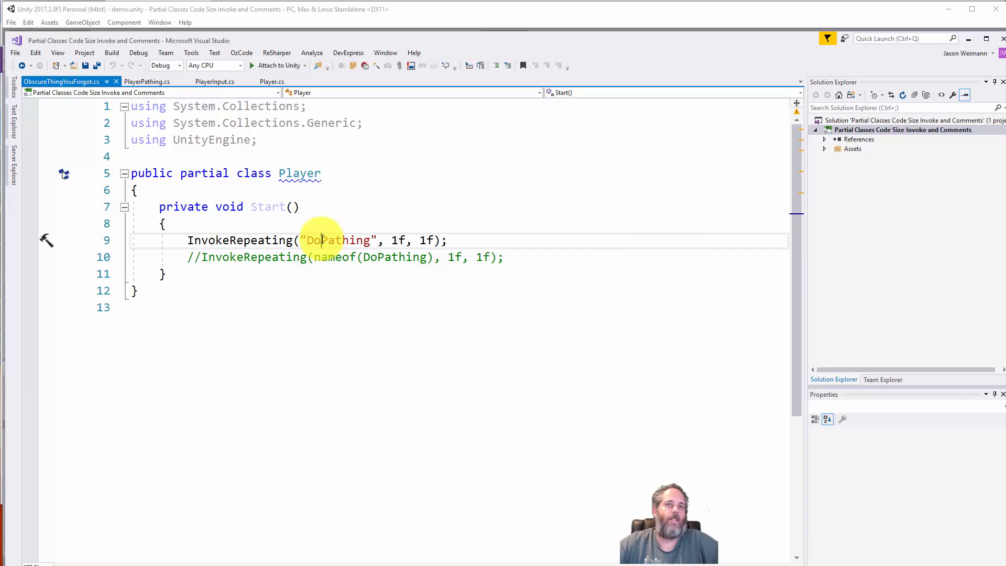
# Step: Select the DoPathing name inside the InvokeRepeating string in ObscureThingYouForgot.cs
pyautogui.doubleClick(340, 240)
pyautogui.write('DoPathingNow')
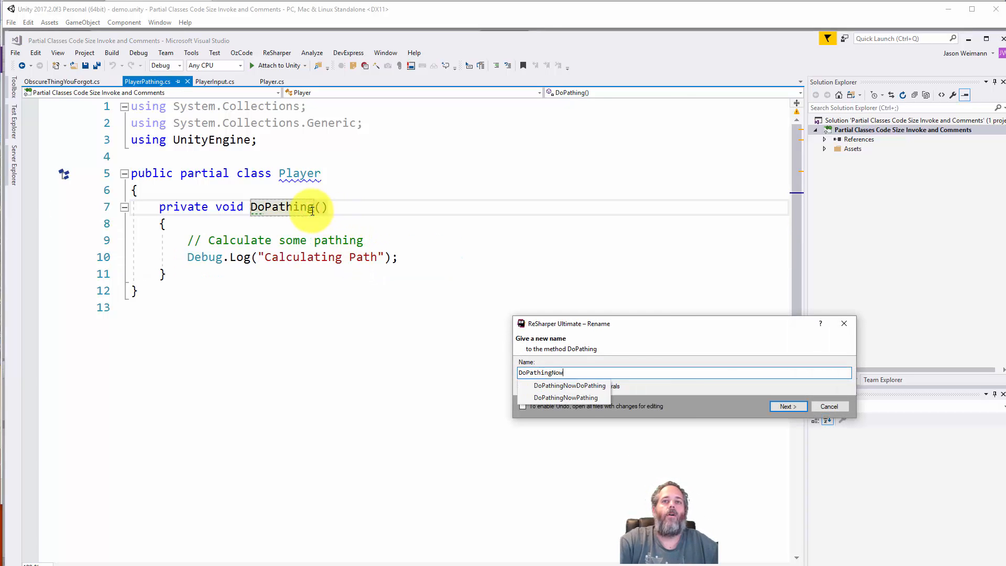
# Step: Apply the DoPathingNow rename, including the string usage, and switch InvokeRepeating to nameof
pyautogui.click(787, 406)
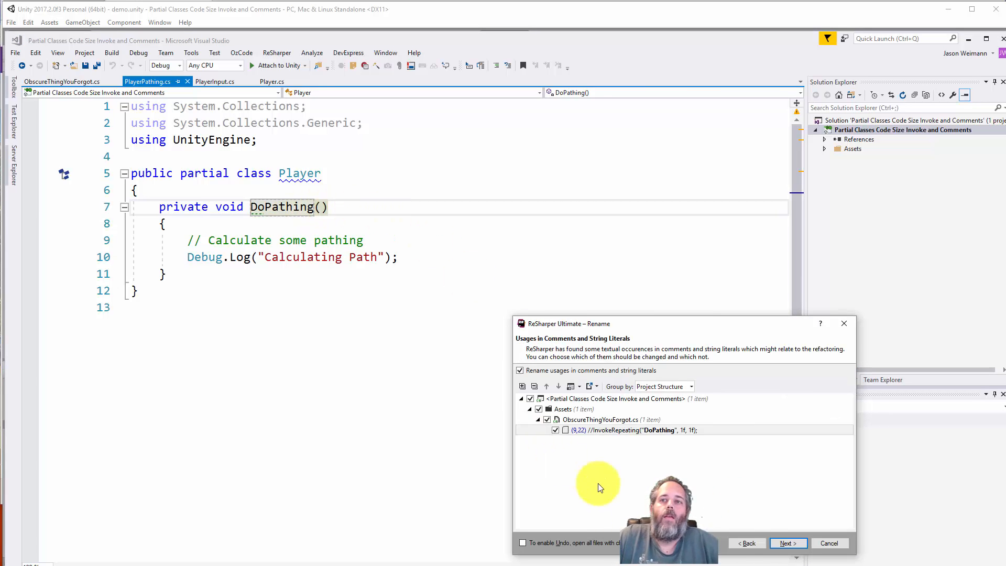
pyautogui.click(787, 543)
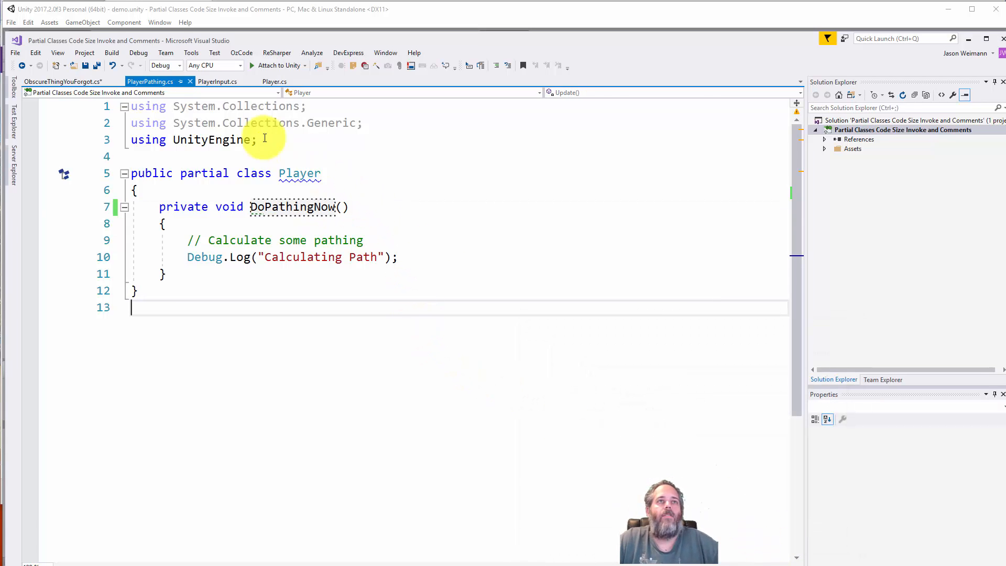
pyautogui.click(45, 82)
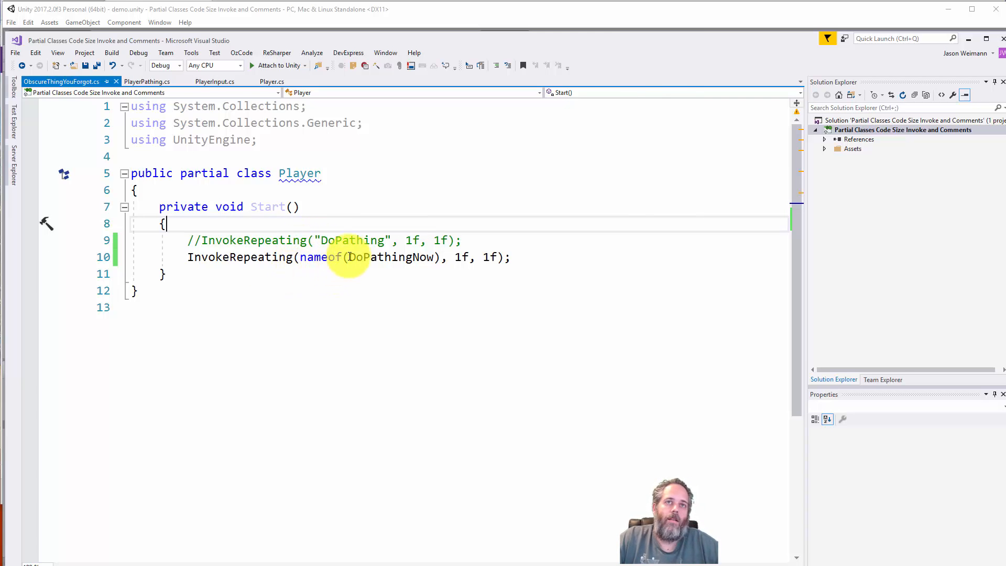
pyautogui.moveTo(379, 256)
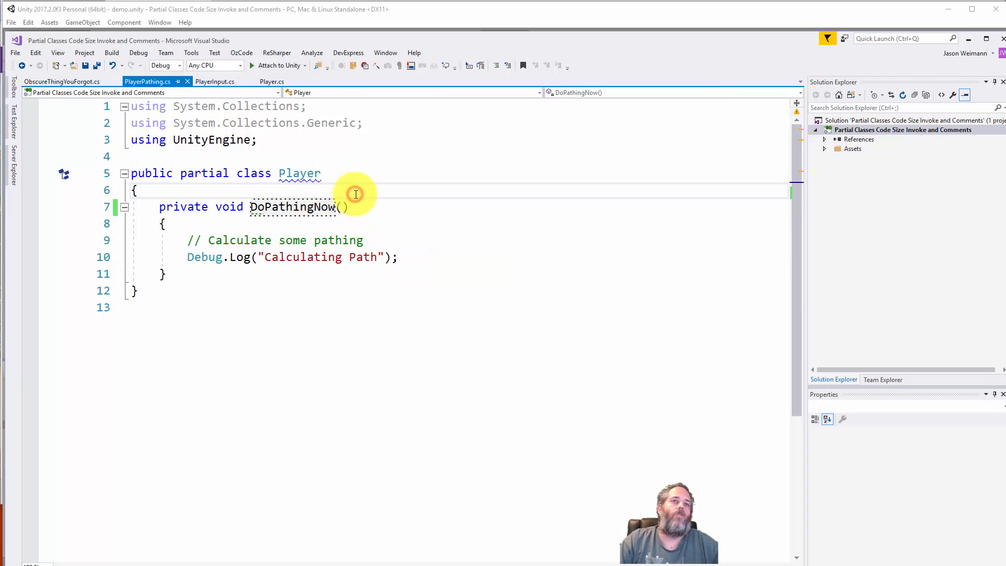
# Step: Add '// Called from InvokeRepeating' above DoPathingNow in PlayerPathing.cs and save
pyautogui.press('enter')
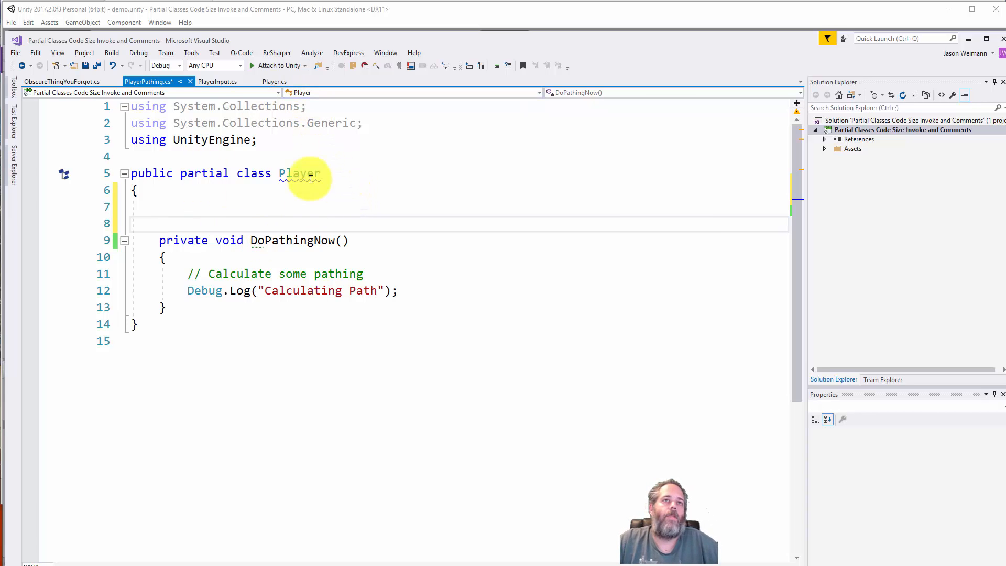
pyautogui.click(61, 81)
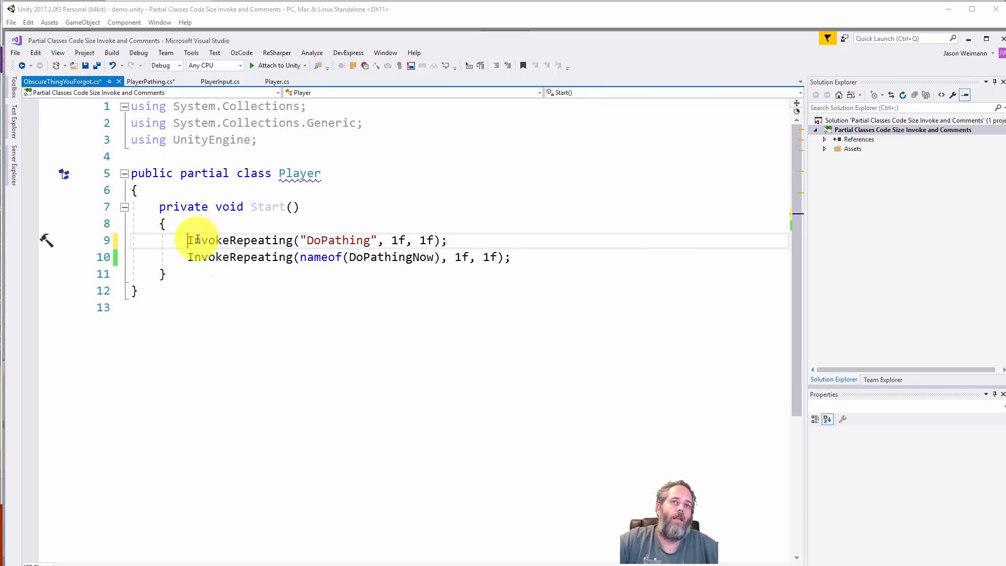
pyautogui.doubleClick(338, 240)
pyautogui.write('//')
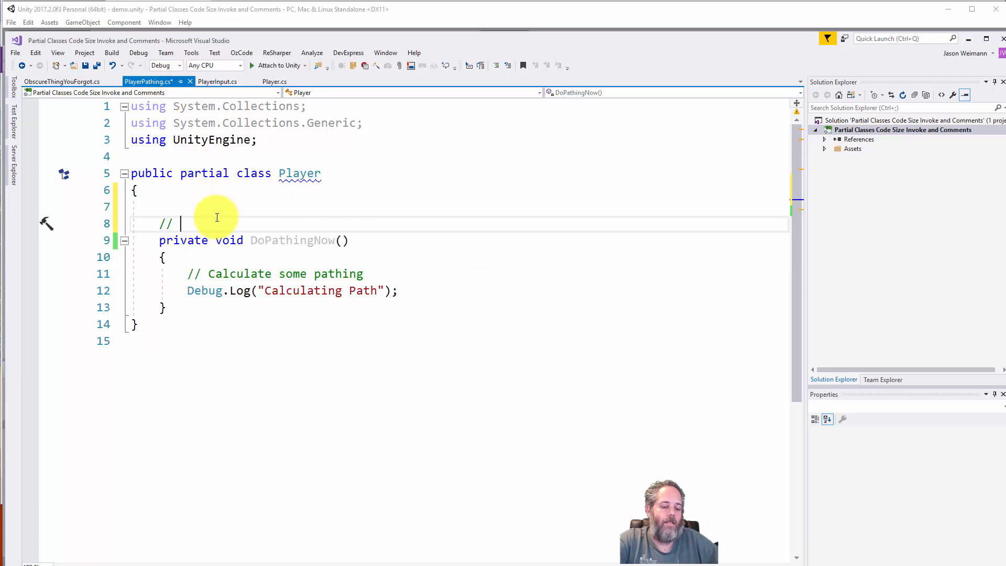
pyautogui.write('Called')
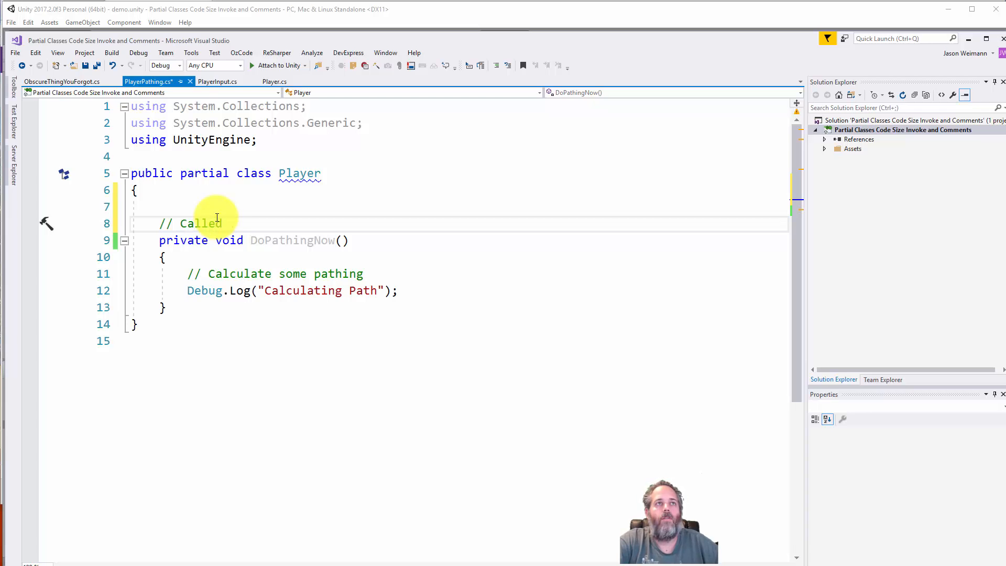
pyautogui.write('from InvokeRepea')
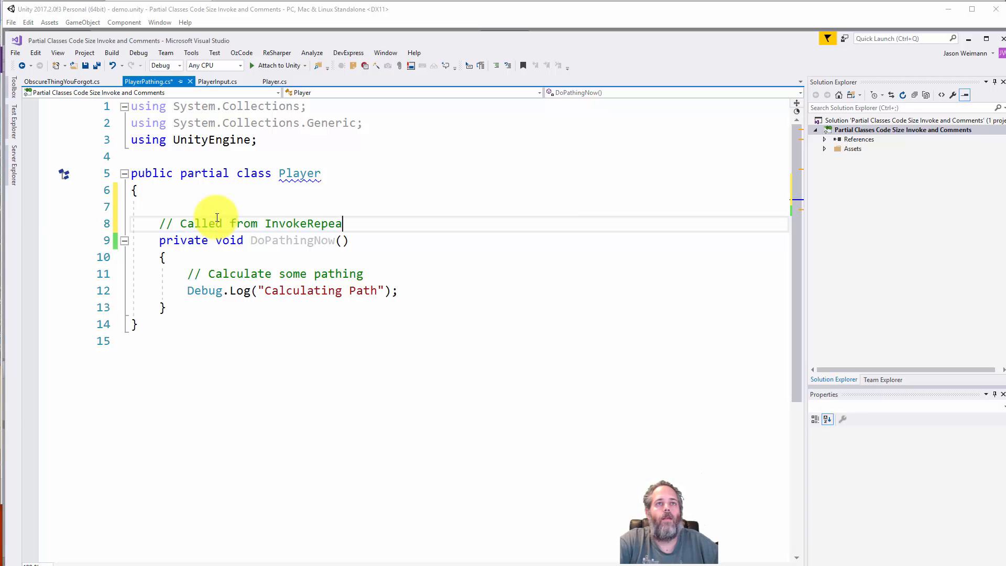
pyautogui.write('ting')
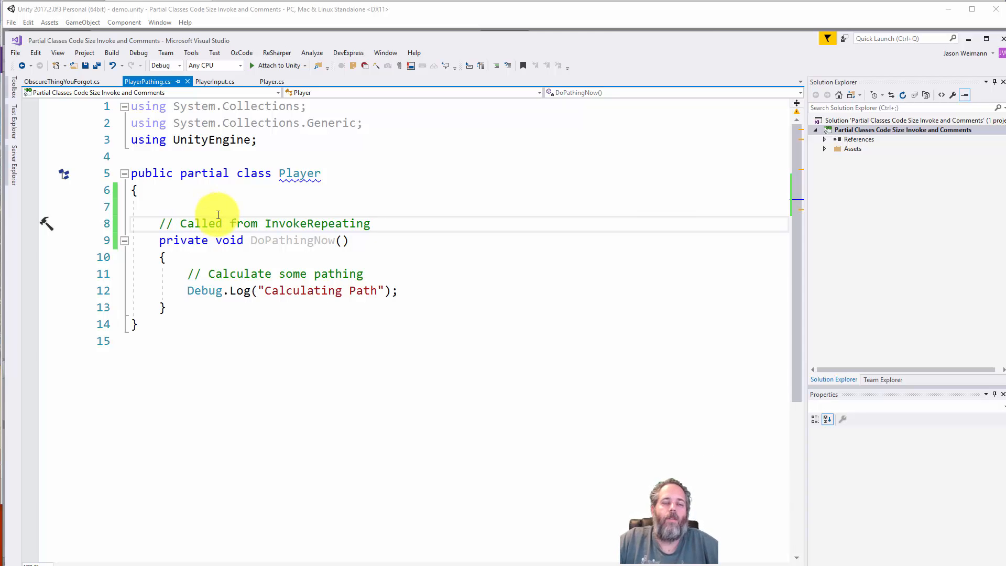
pyautogui.click(371, 223)
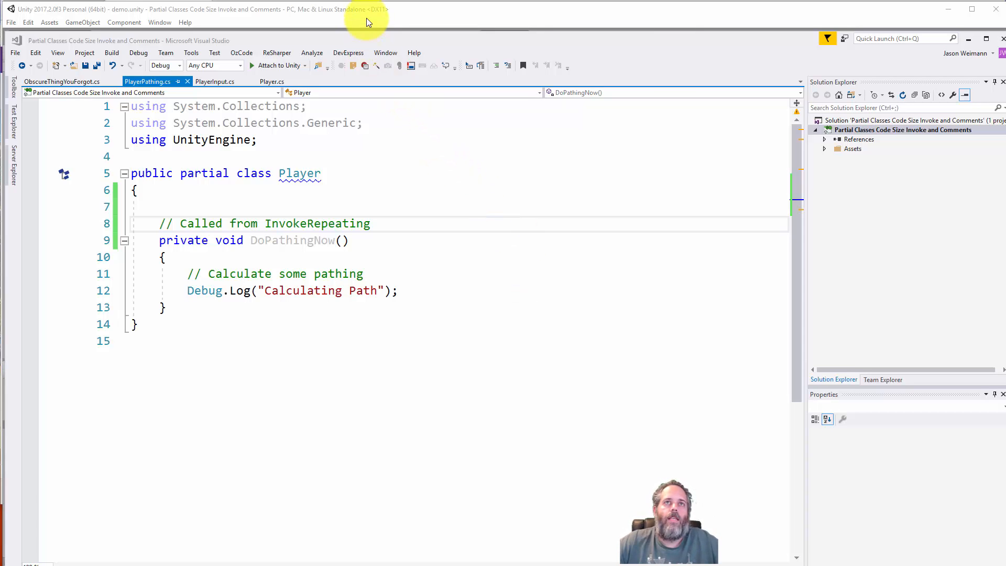
pyautogui.moveTo(368, 22)
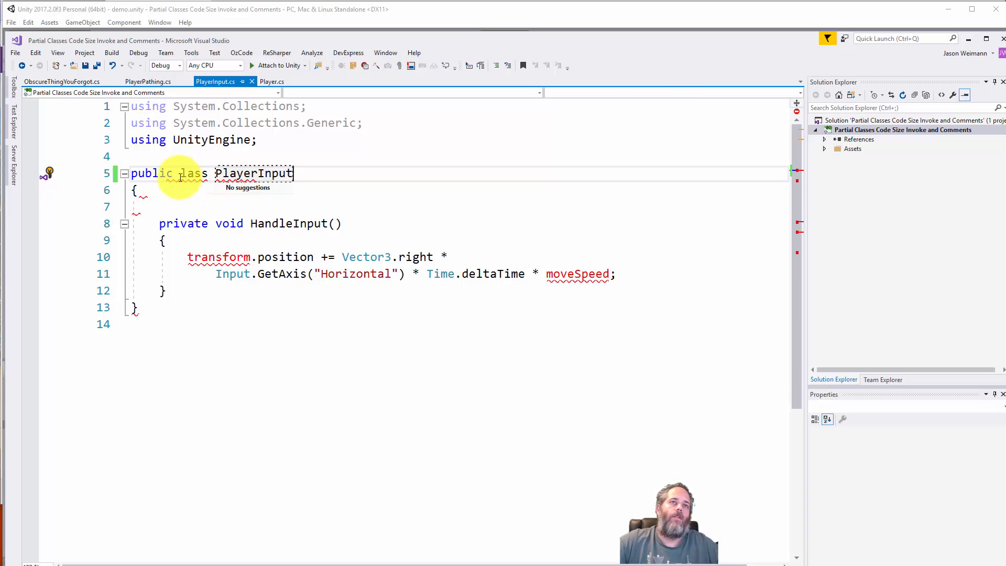
# Step: Change line 5 of PlayerInput.cs to 'public class PlayerInput' and select the class name
pyautogui.write('class')
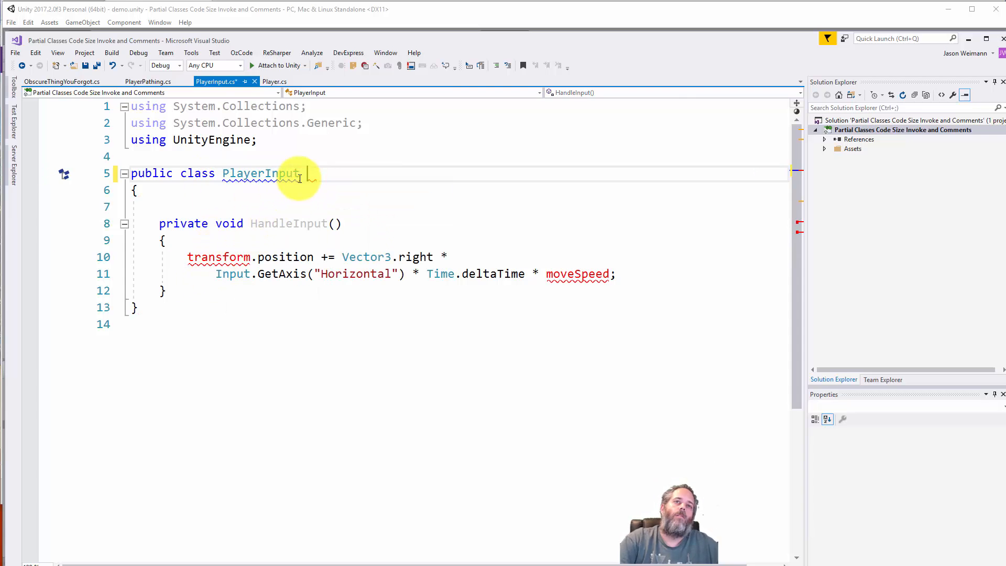
pyautogui.doubleClick(261, 174)
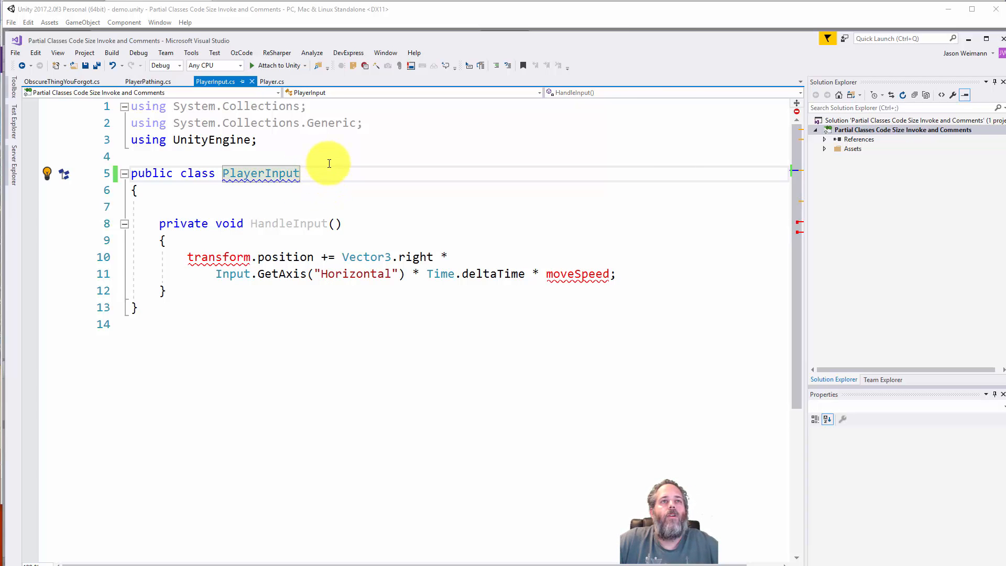
pyautogui.click(161, 206)
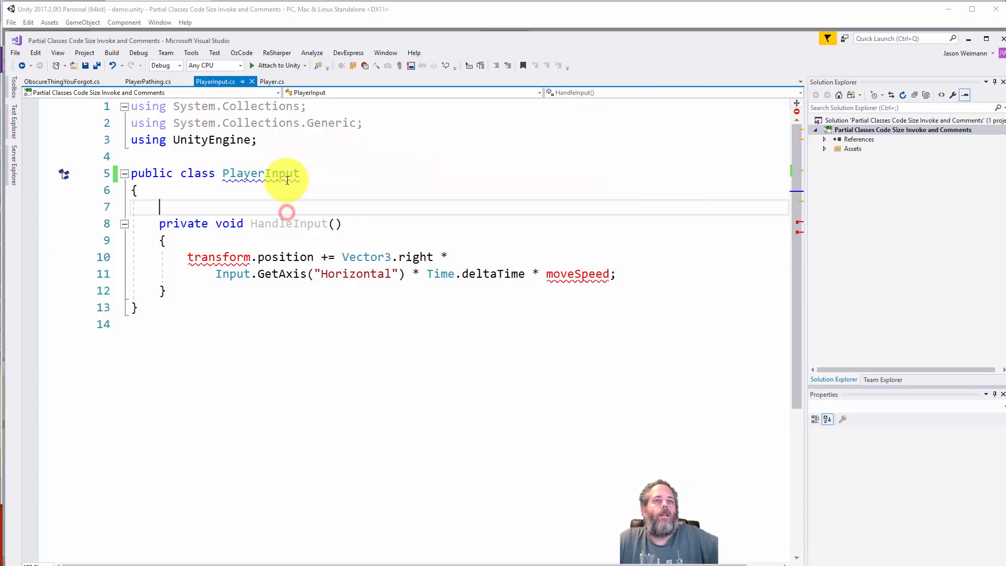
pyautogui.doubleClick(260, 173)
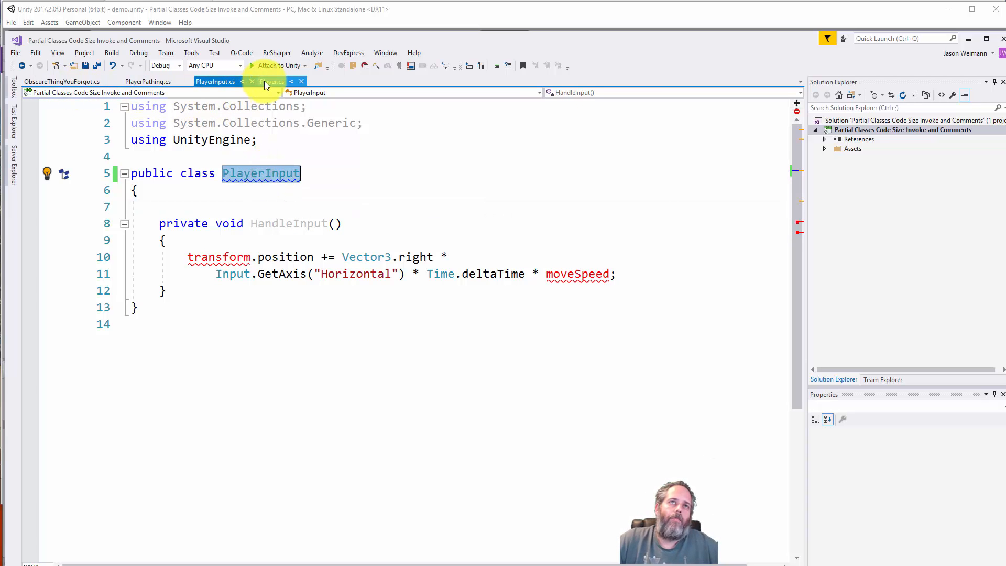
# Step: Declare a 'private PlayerInput playerInput;' field in Player.cs
pyautogui.click(272, 81)
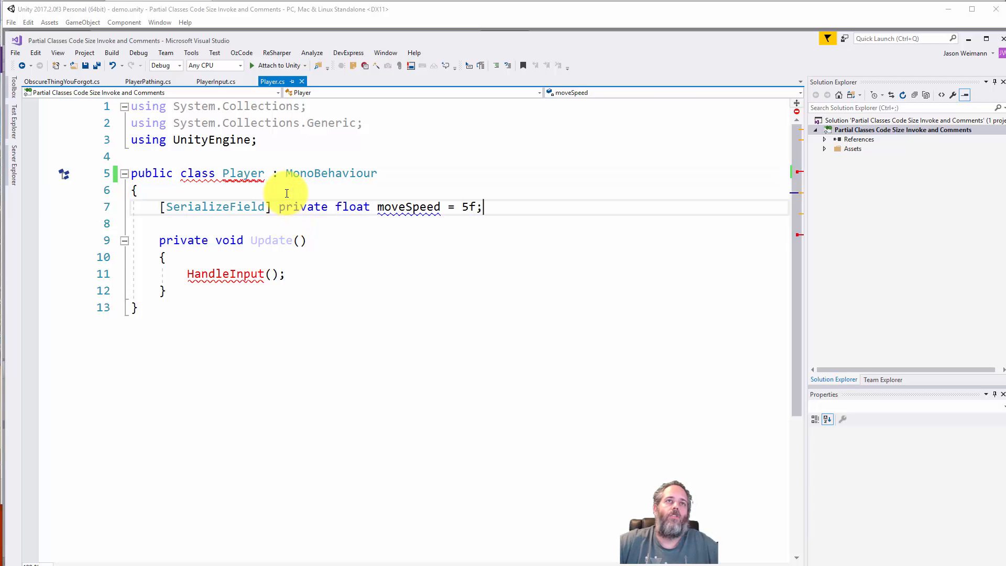
pyautogui.write('Plya')
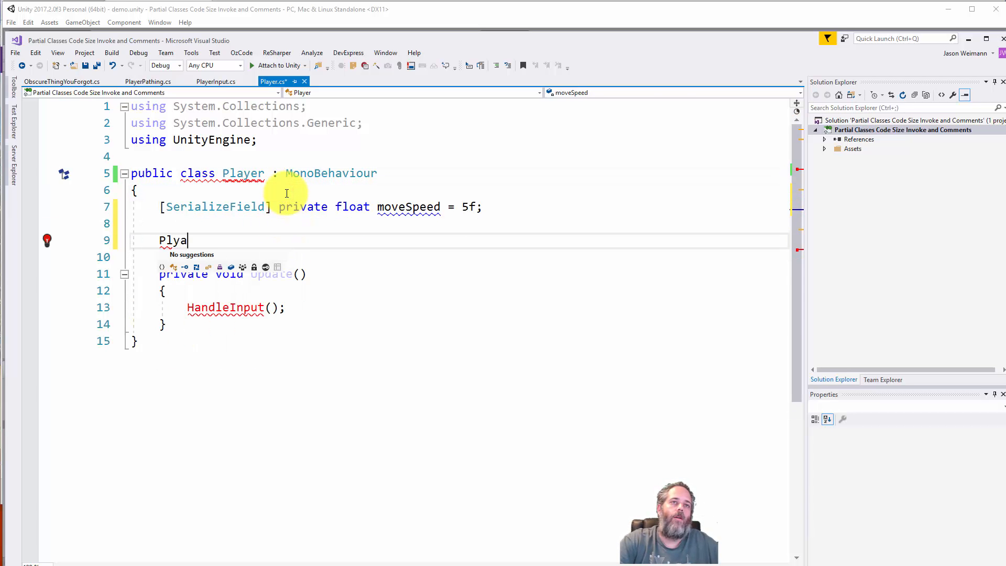
pyautogui.write('PlayerInput')
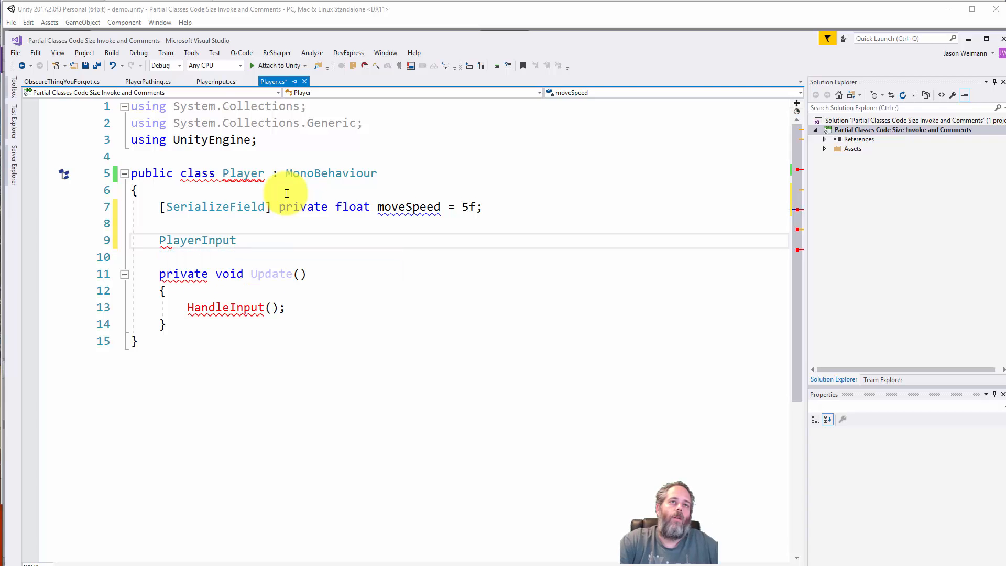
pyautogui.write('playerInput;')
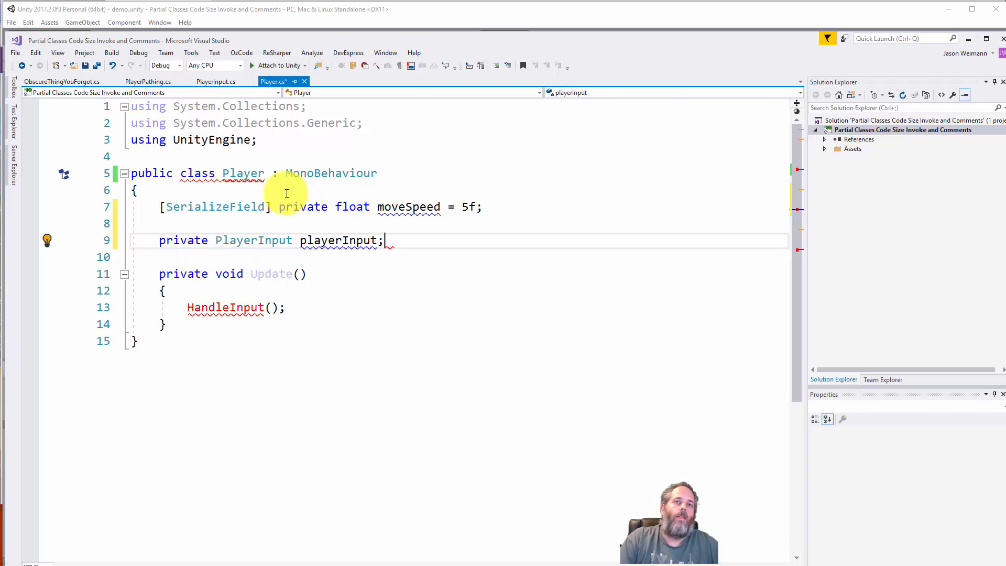
pyautogui.write('private void Awa')
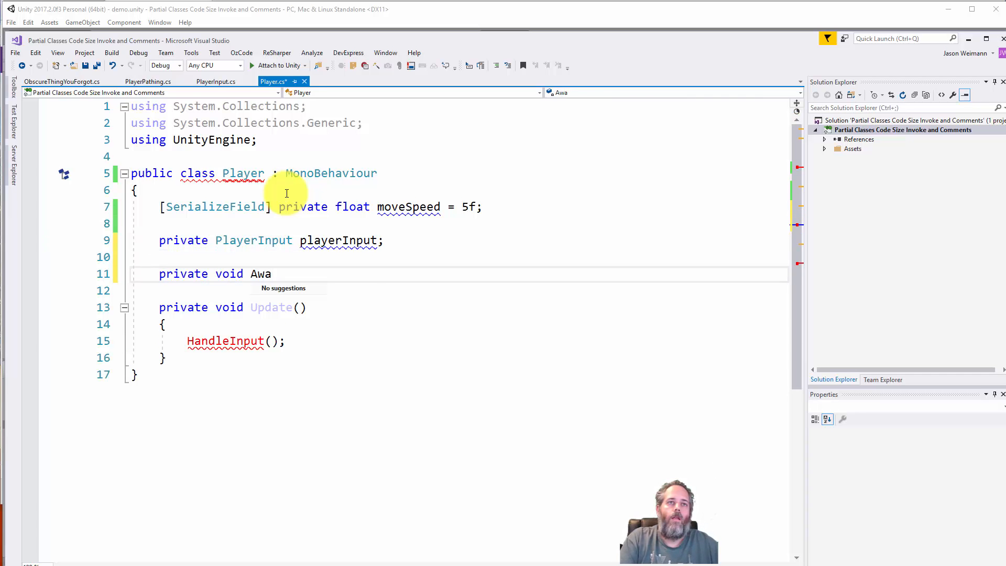
# Step: Add an Awake() that assigns playerInput = new PlayerInput(transform)
pyautogui.write('ke()')
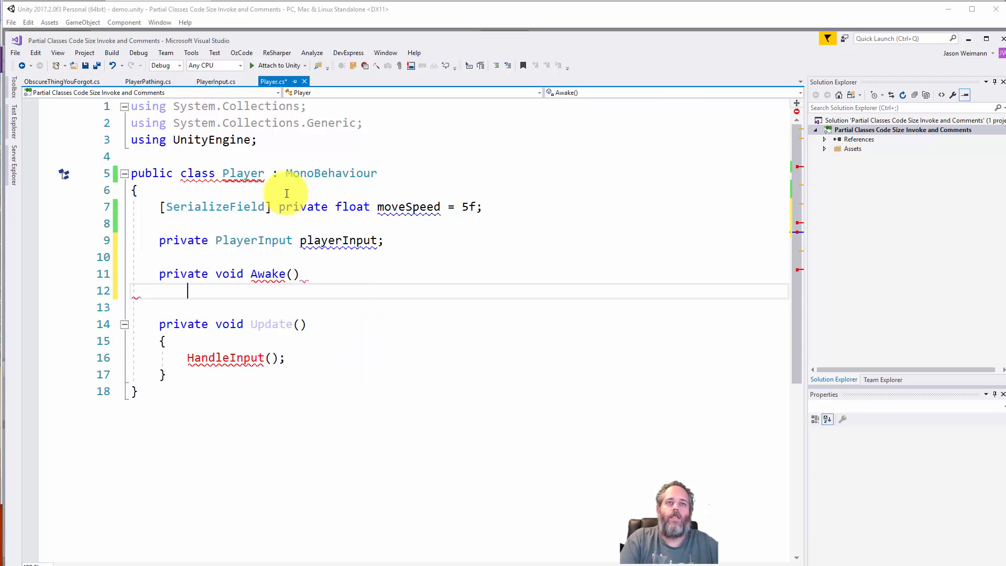
pyautogui.write('playerInput = new PlayerInput();')
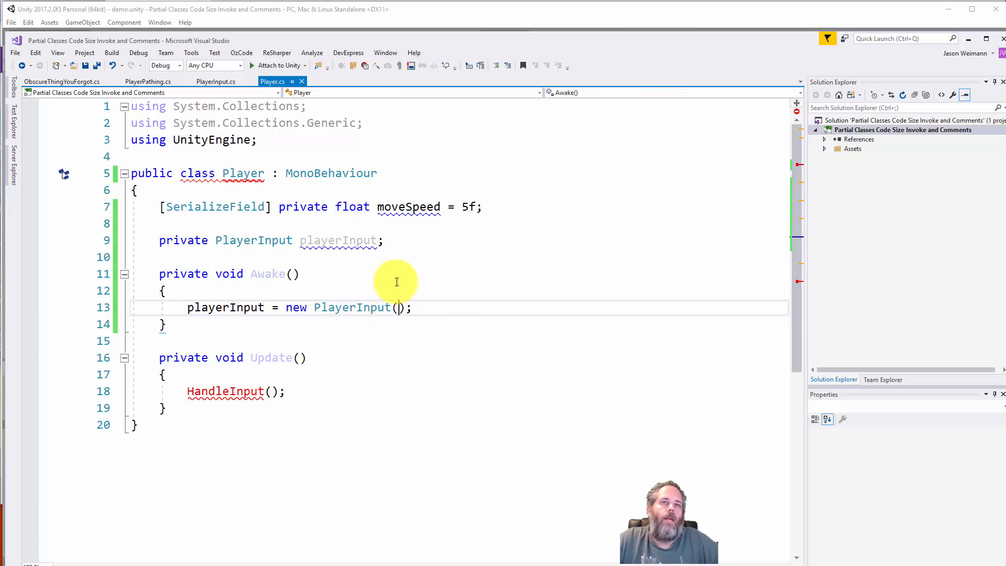
pyautogui.moveTo(441, 334)
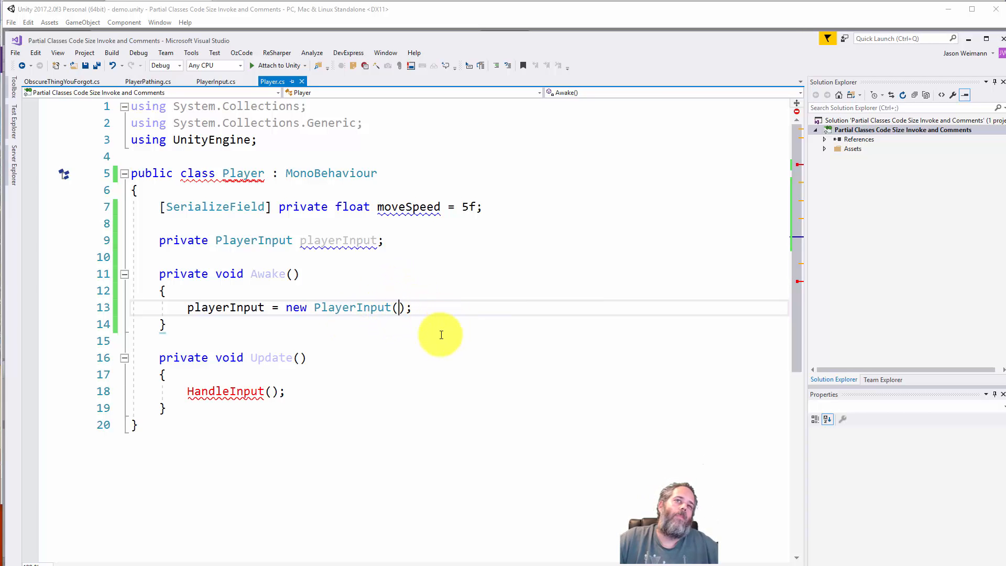
pyautogui.write('transform')
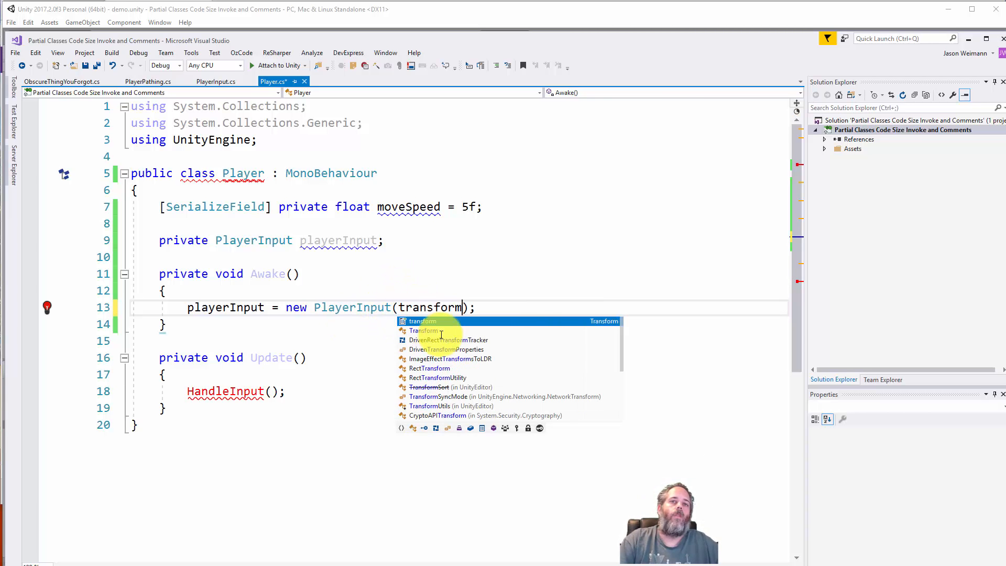
pyautogui.click(433, 207)
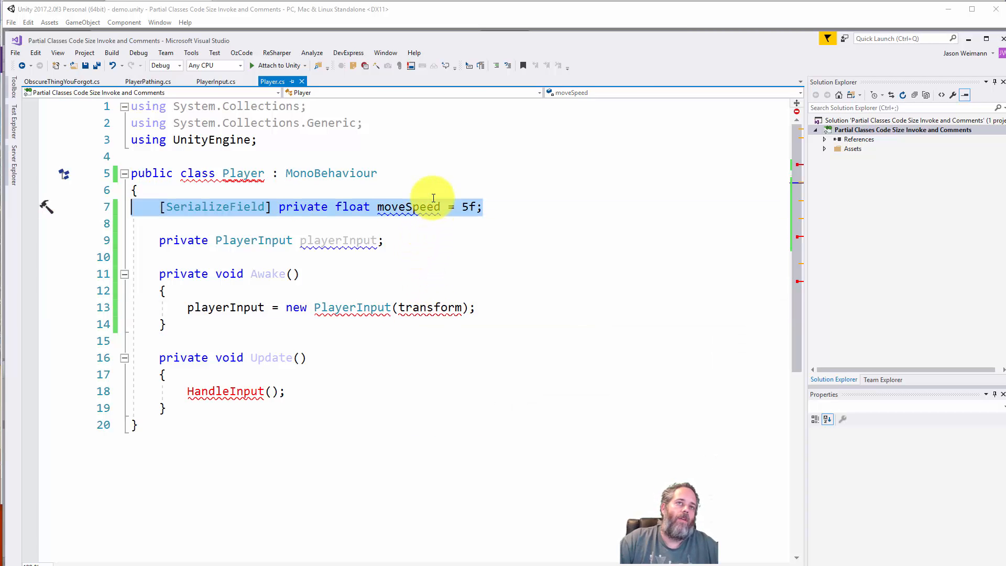
# Step: Paste 'private float moveSpeed = 5f;' into PlayerInput.cs without [SerializeField] or the blank line
pyautogui.click(215, 81)
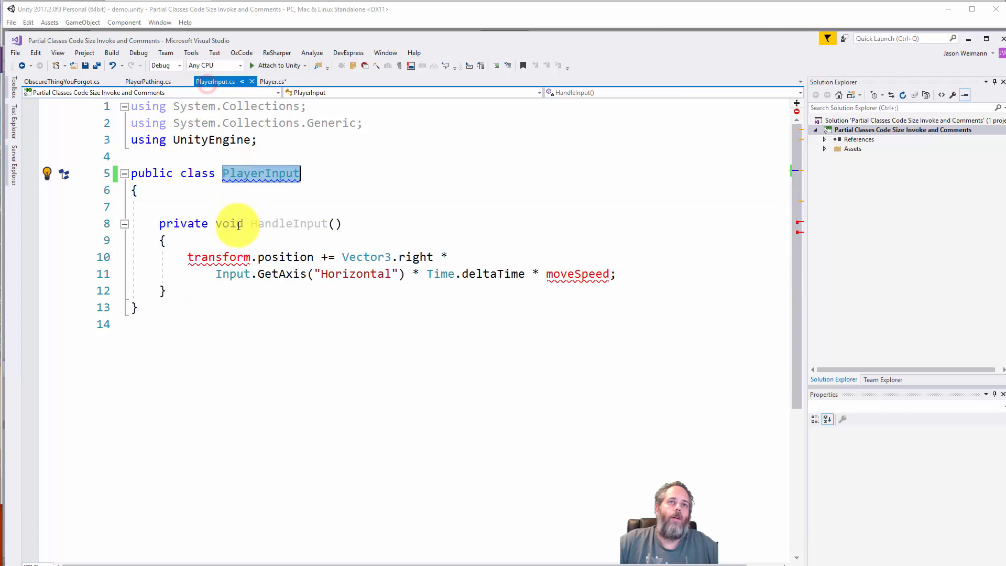
pyautogui.write('[SerializeField] private float moveSpeed = 5f;')
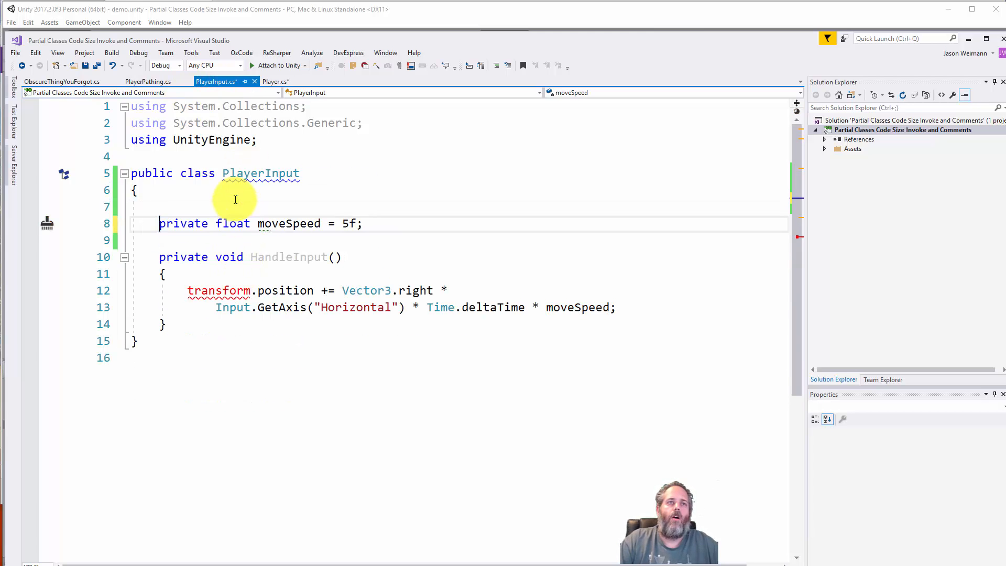
pyautogui.press('Backspace')
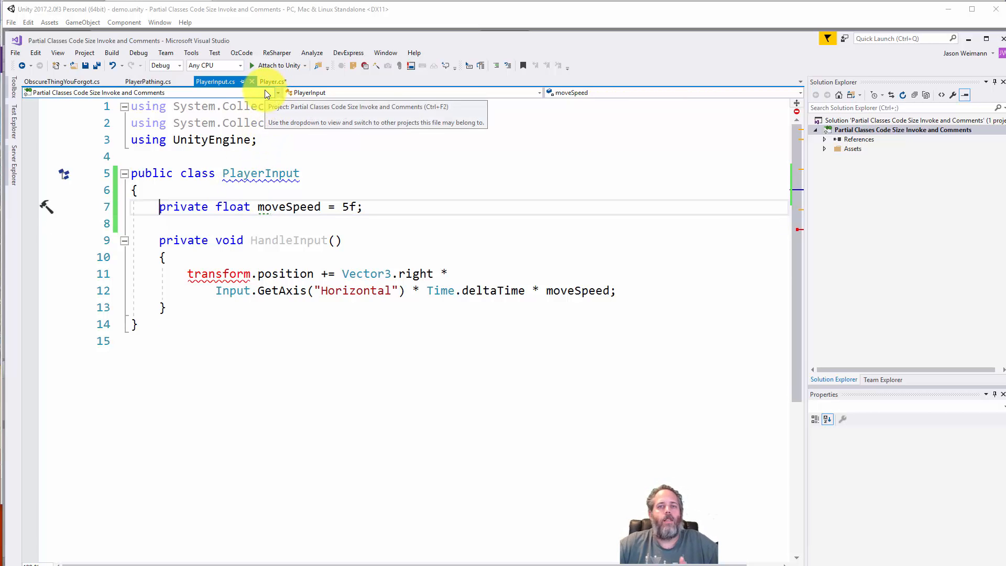
pyautogui.click(272, 81)
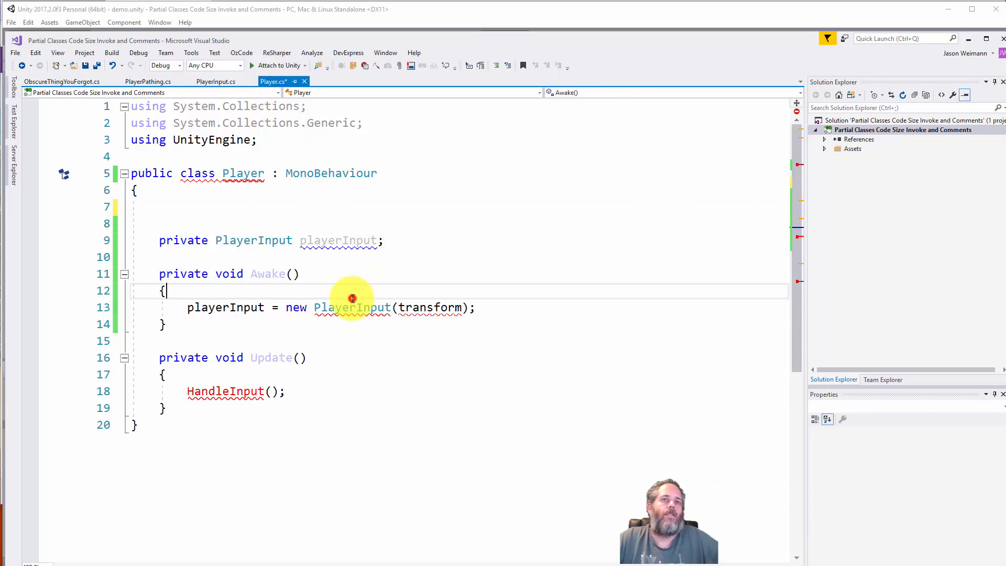
pyautogui.click(215, 82)
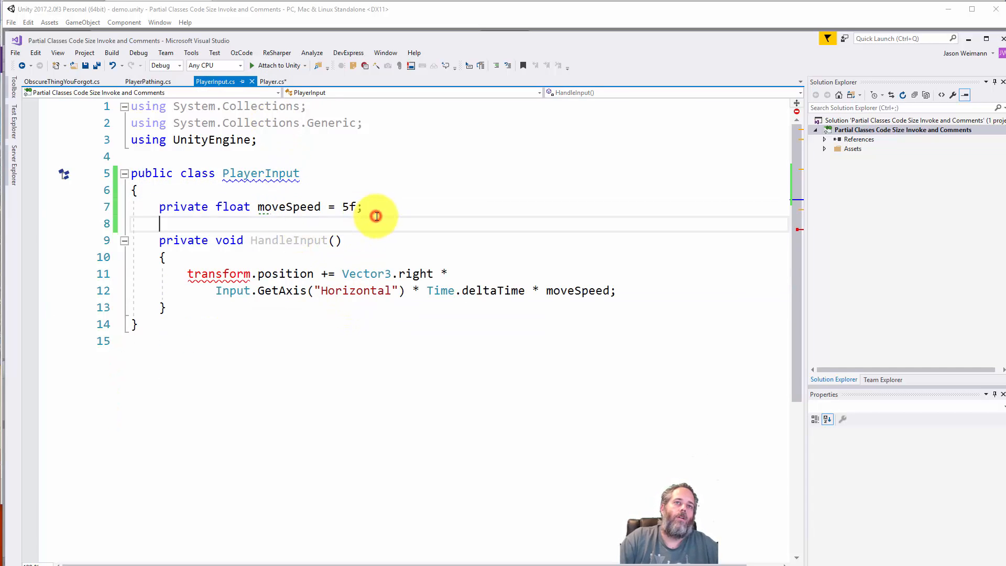
# Step: Add a PlayerInput constructor taking a Transform and storing it in a new playerTranform field
pyautogui.write('ctor')
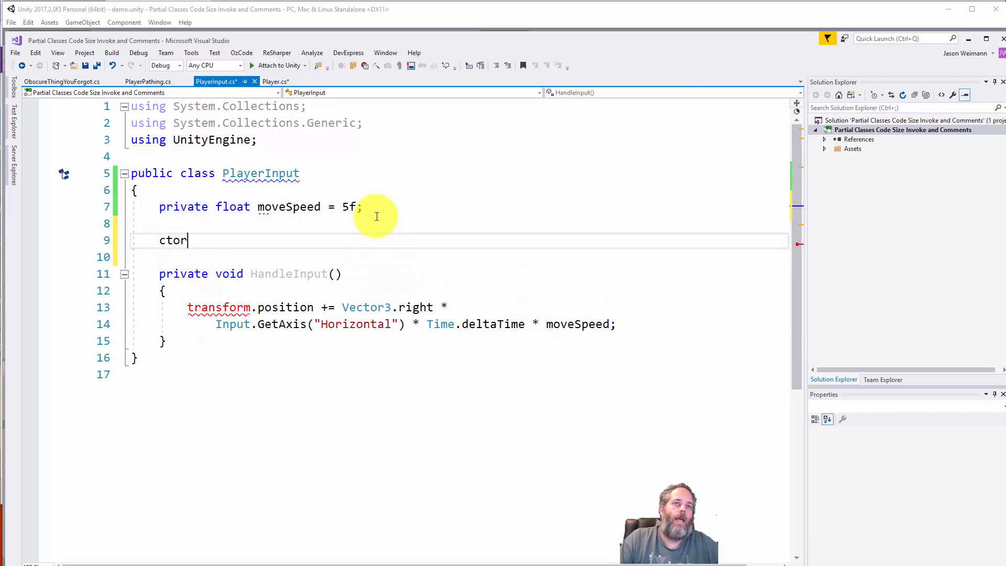
pyautogui.press('Tab')
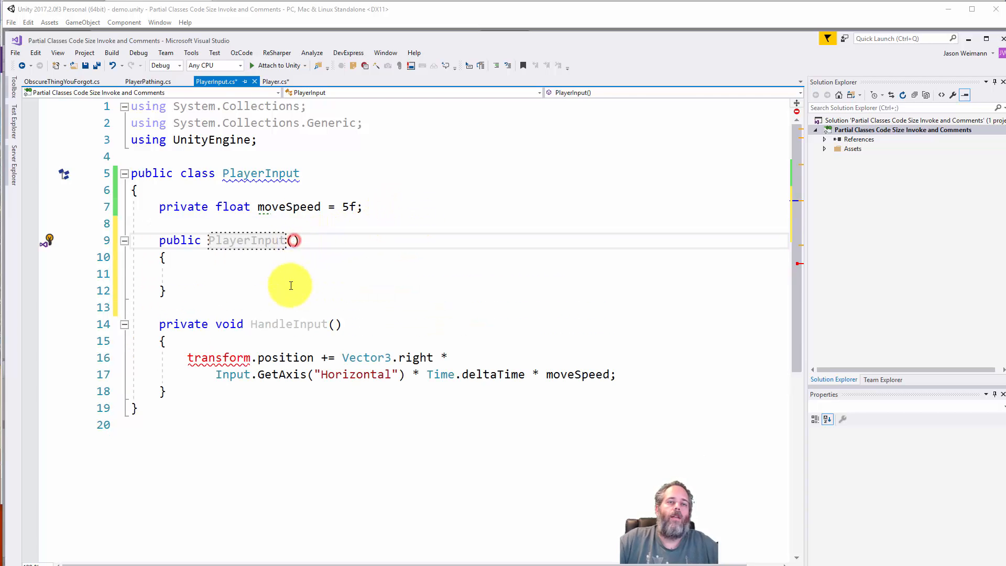
pyautogui.write('Transform')
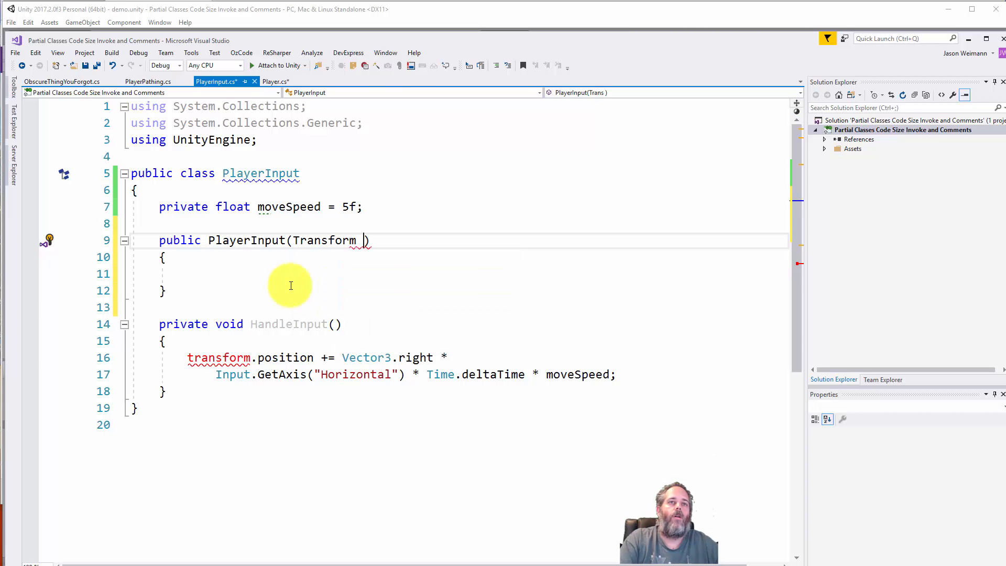
pyautogui.write('transform')
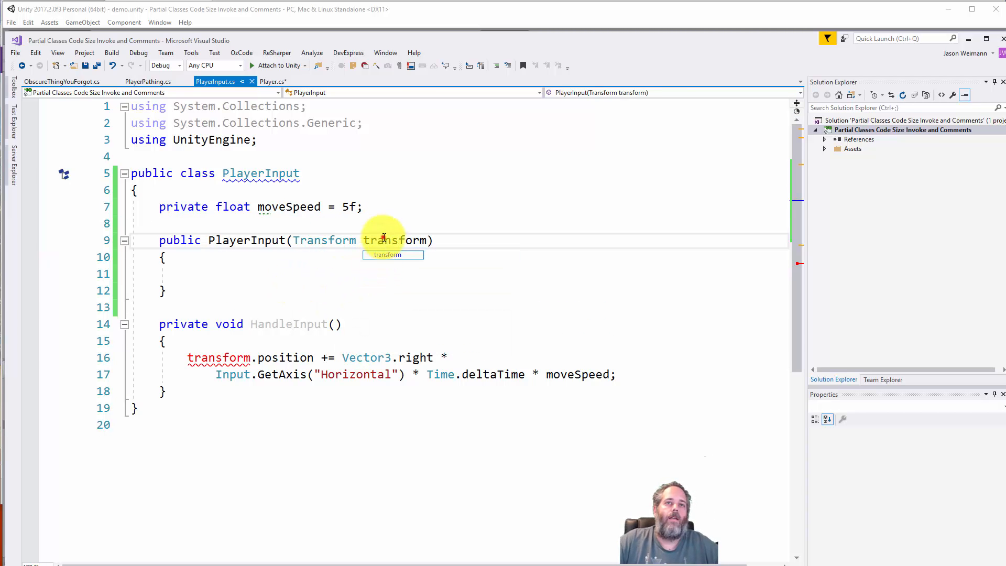
pyautogui.write('player')
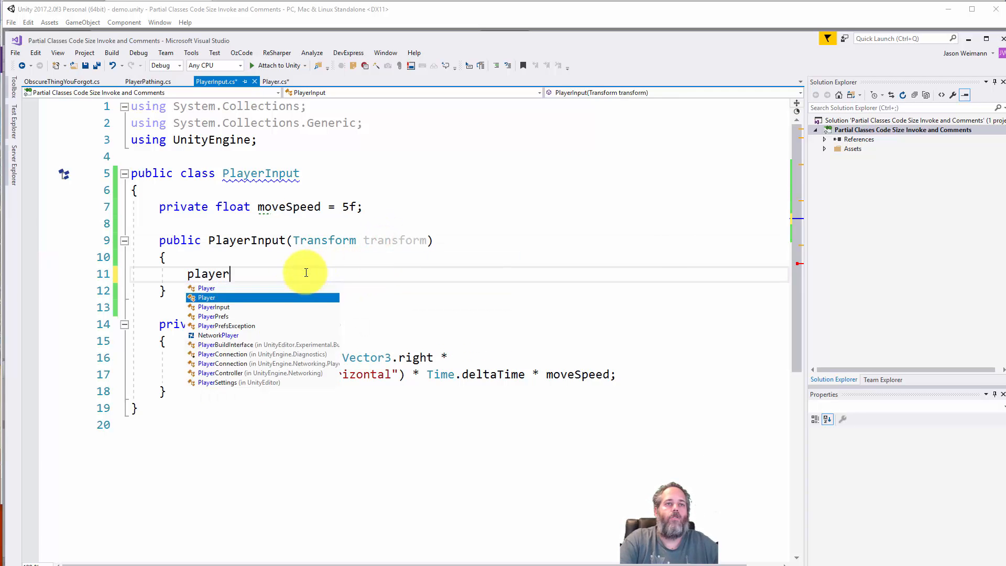
pyautogui.write('Tranform = transform;')
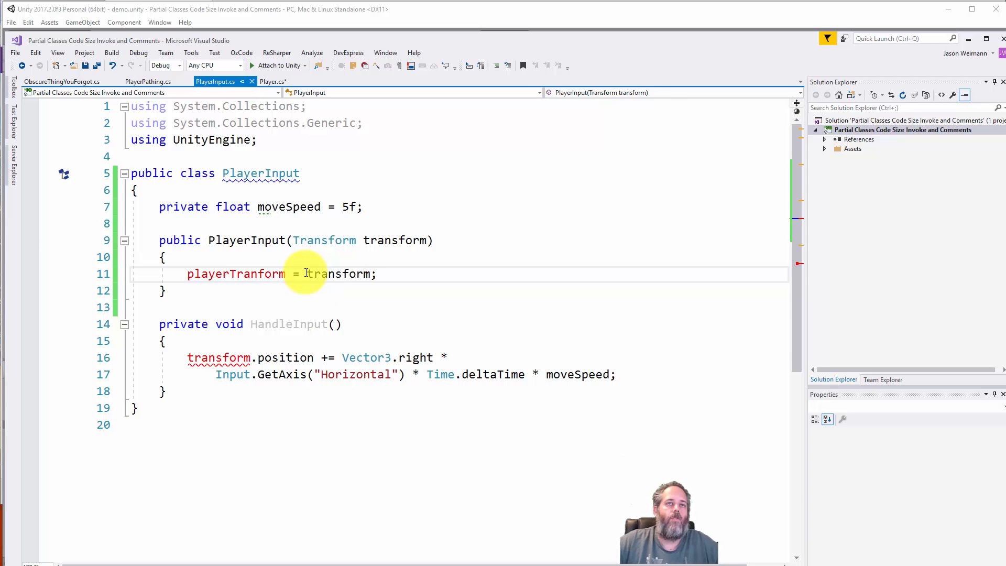
pyautogui.write('playerTranform')
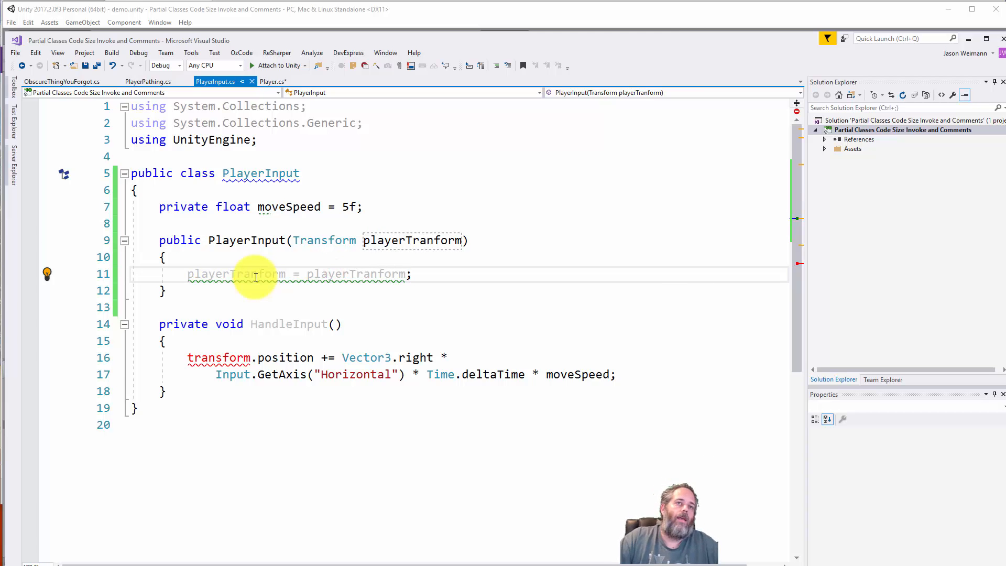
pyautogui.write('this.')
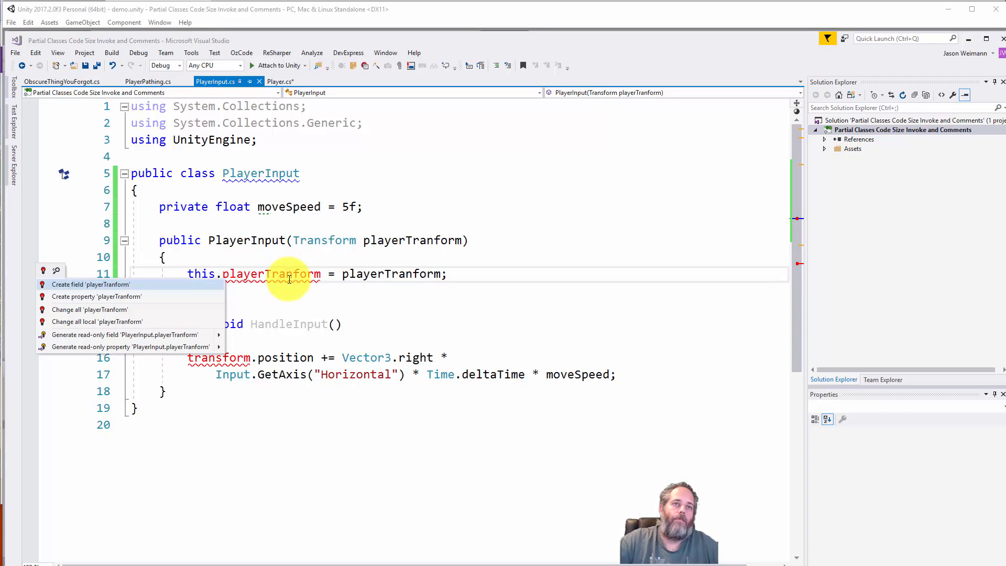
pyautogui.click(90, 284)
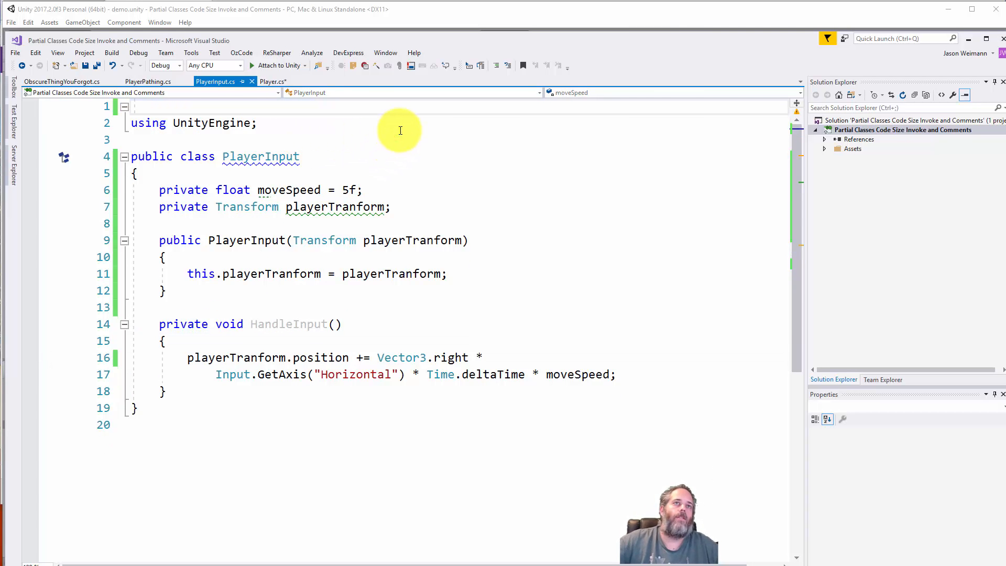
# Step: Make HandleInput public and have Player's Update call playerInput.HandleInput()
pyautogui.click(273, 82)
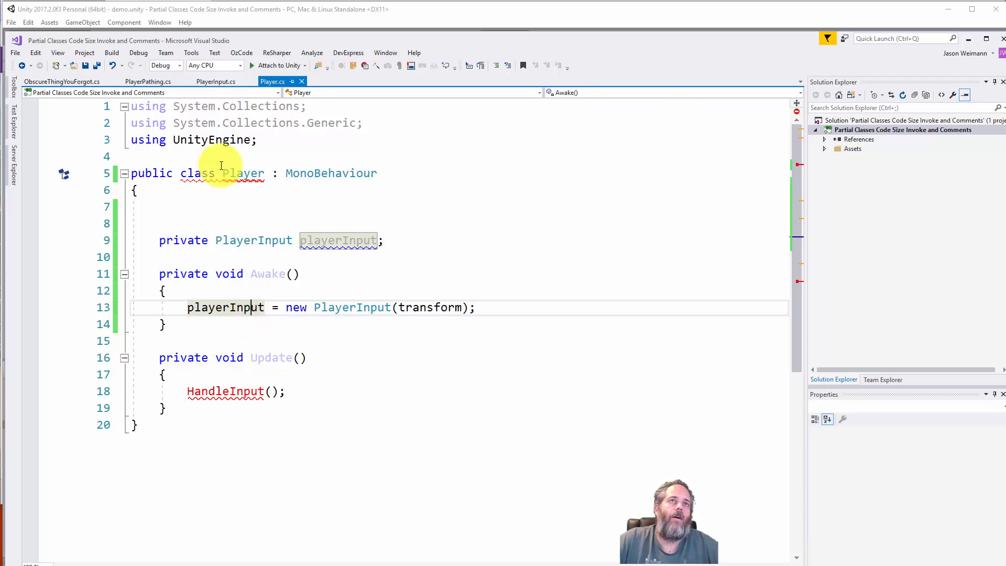
pyautogui.click(215, 81)
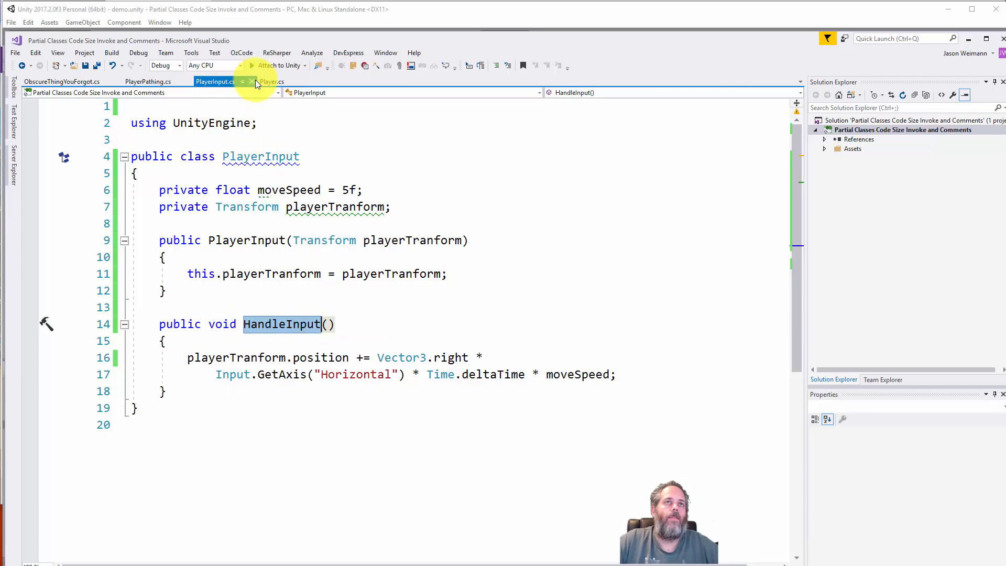
pyautogui.click(272, 81)
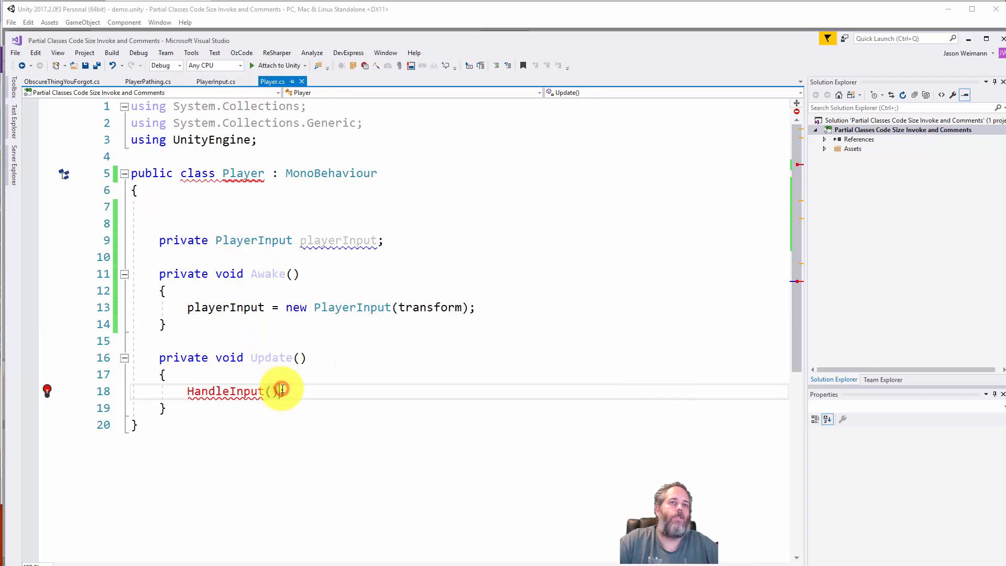
pyautogui.write('playerInput.')
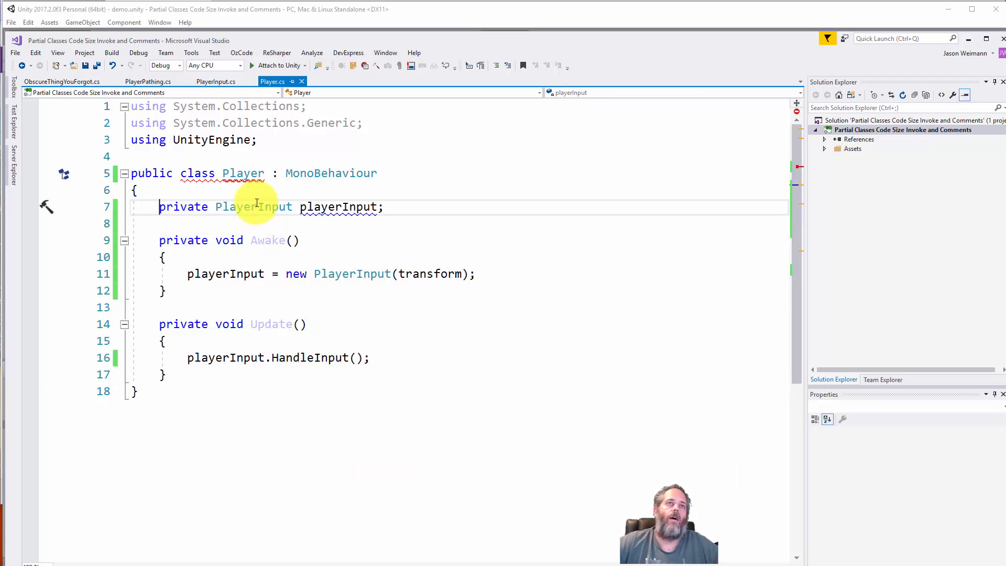
pyautogui.click(148, 82)
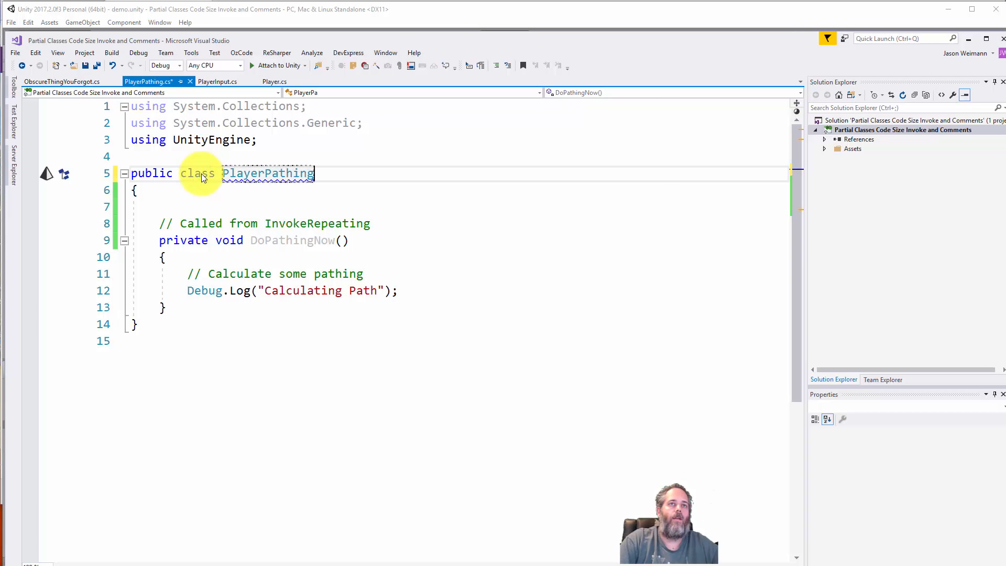
# Step: Save all edited scripts and switch to the Unity Editor
pyautogui.click(58, 82)
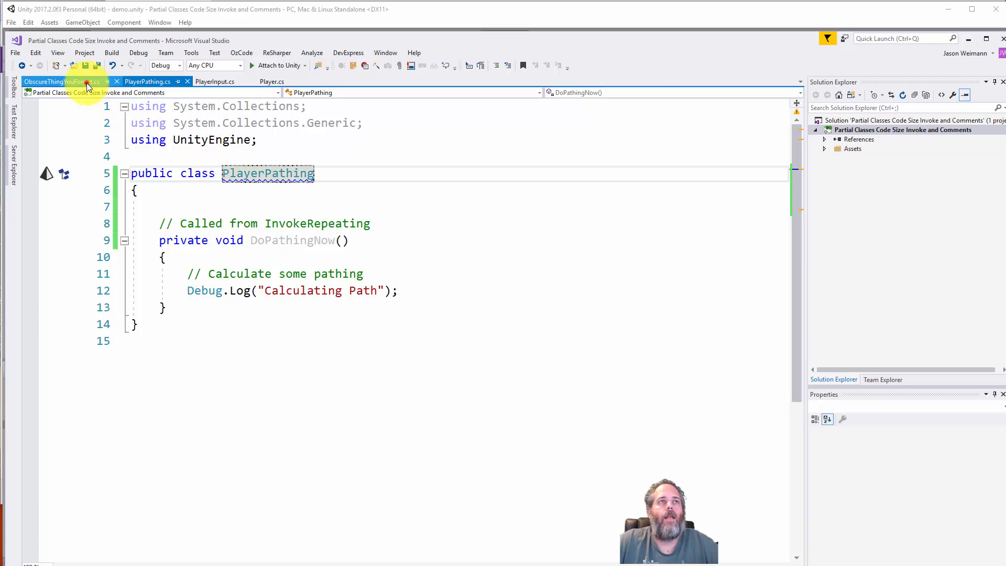
pyautogui.click(45, 81)
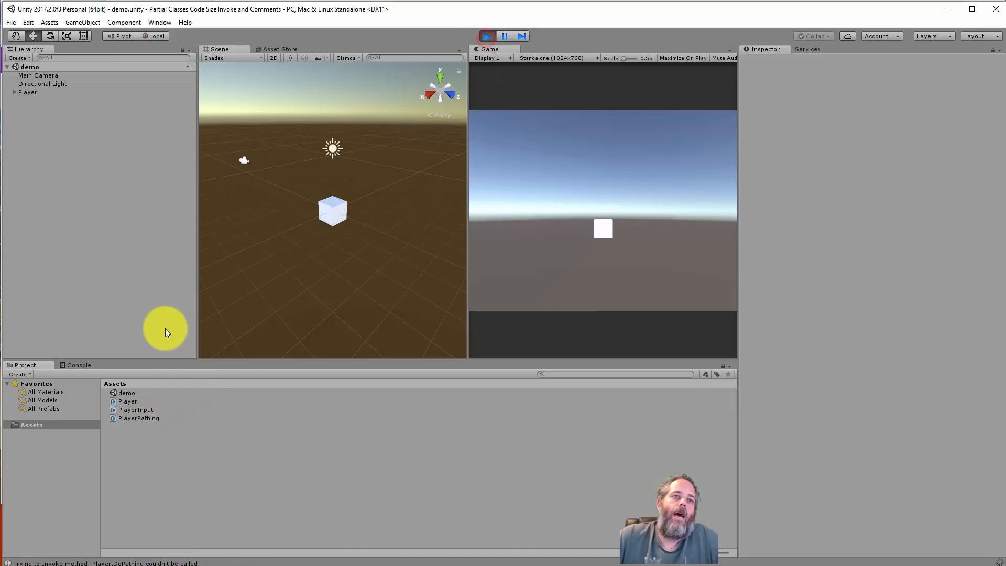
# Step: Stop Play mode after the Player.DoPathing invoke error and return to Visual Studio
pyautogui.click(128, 400)
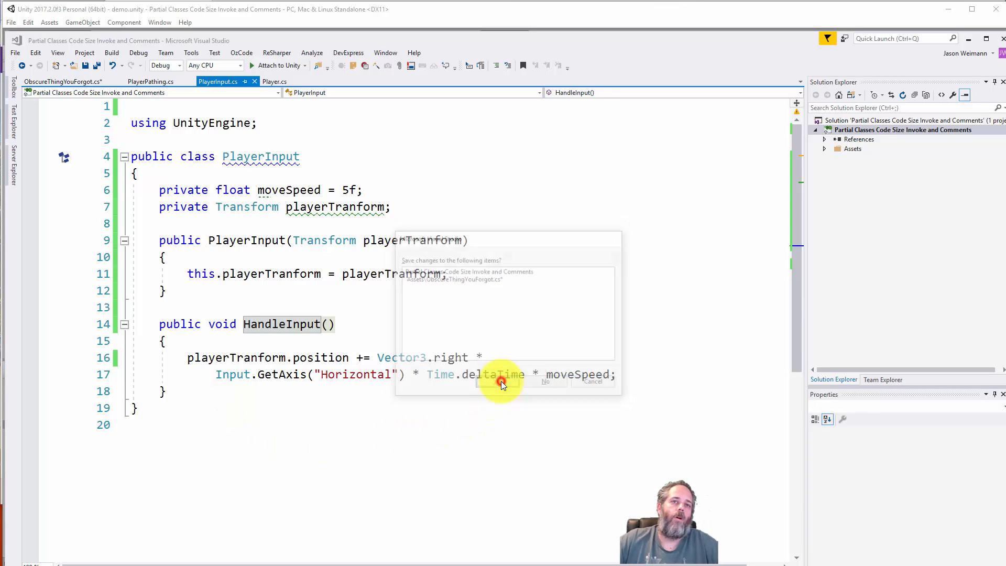
# Step: Save the pending ObscureThingYouForgot.cs changes and review PlayerInput references
pyautogui.click(501, 382)
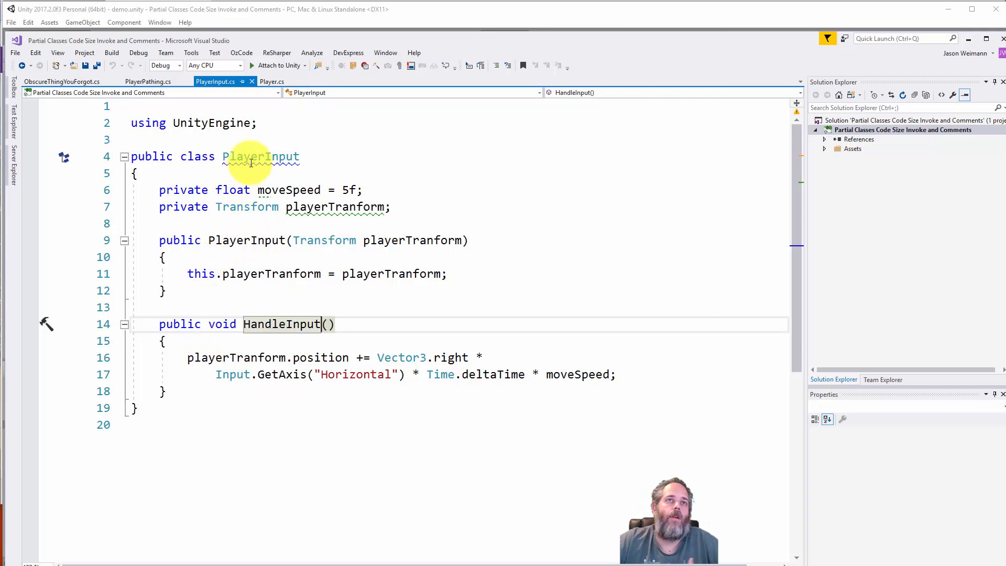
pyautogui.click(260, 157)
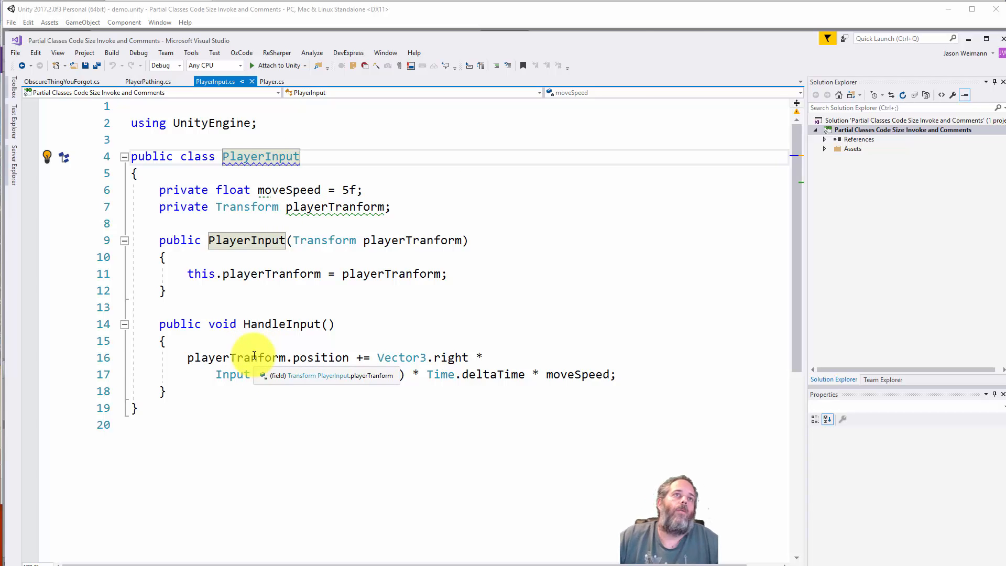
pyautogui.click(146, 82)
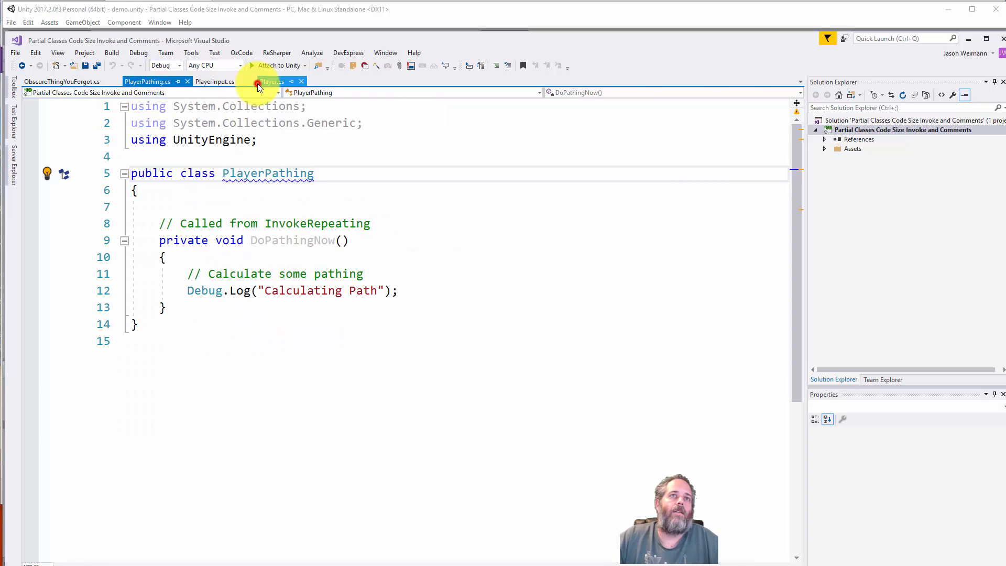
# Step: Remove the unused DoPathingNow method from PlayerPathing with the lightbulb quick fix
pyautogui.click(272, 82)
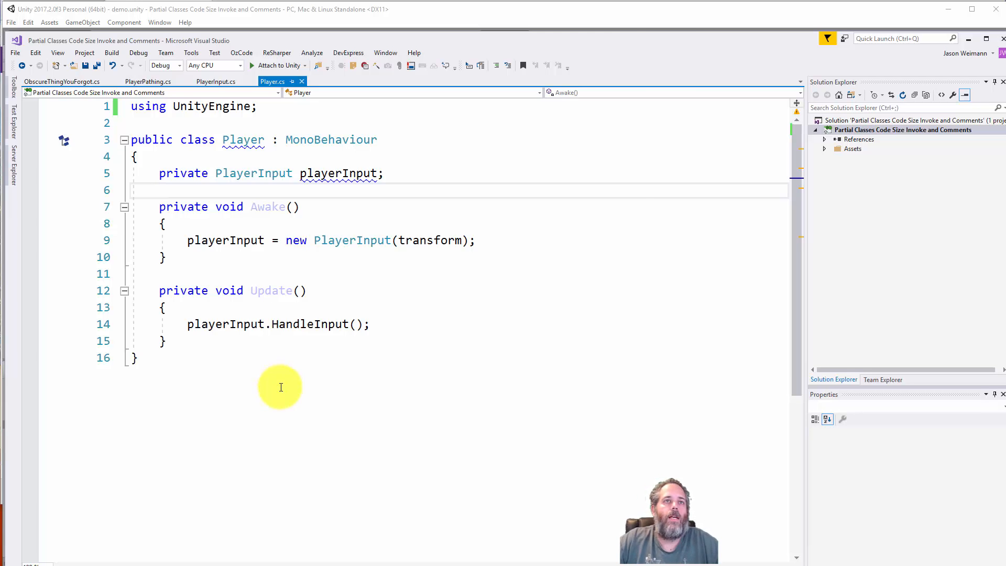
pyautogui.moveTo(237, 240)
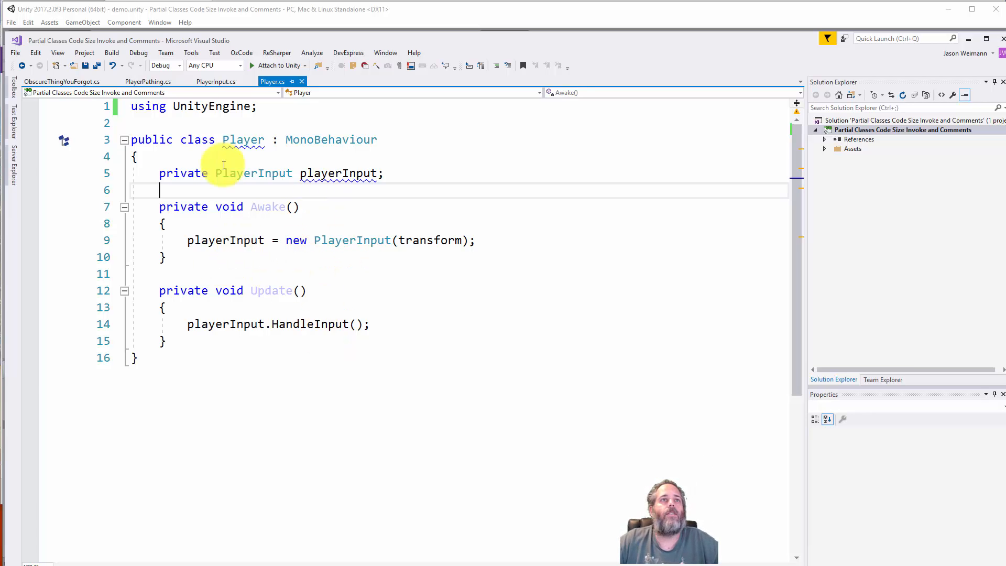
pyautogui.click(216, 82)
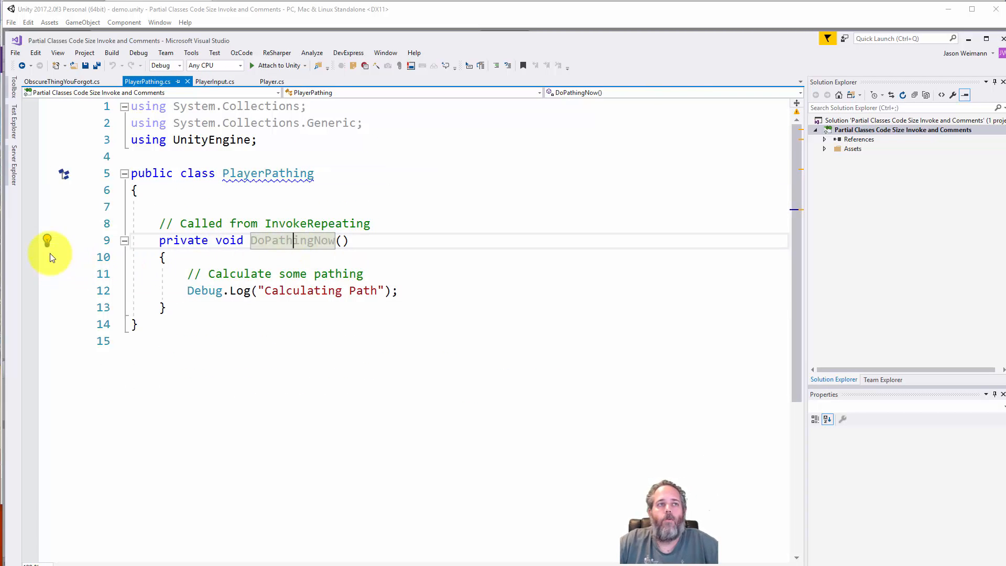
pyautogui.click(46, 240)
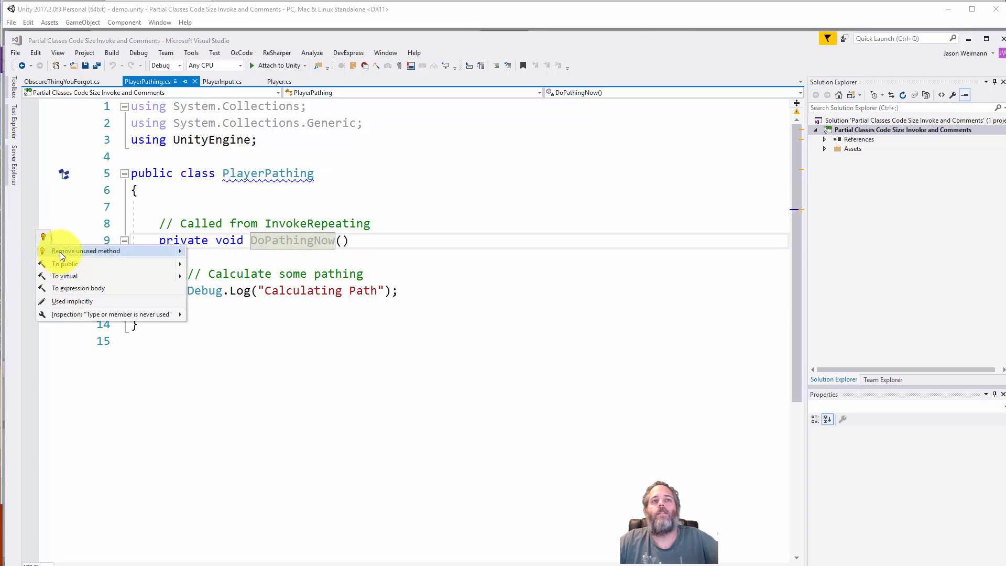
pyautogui.click(86, 251)
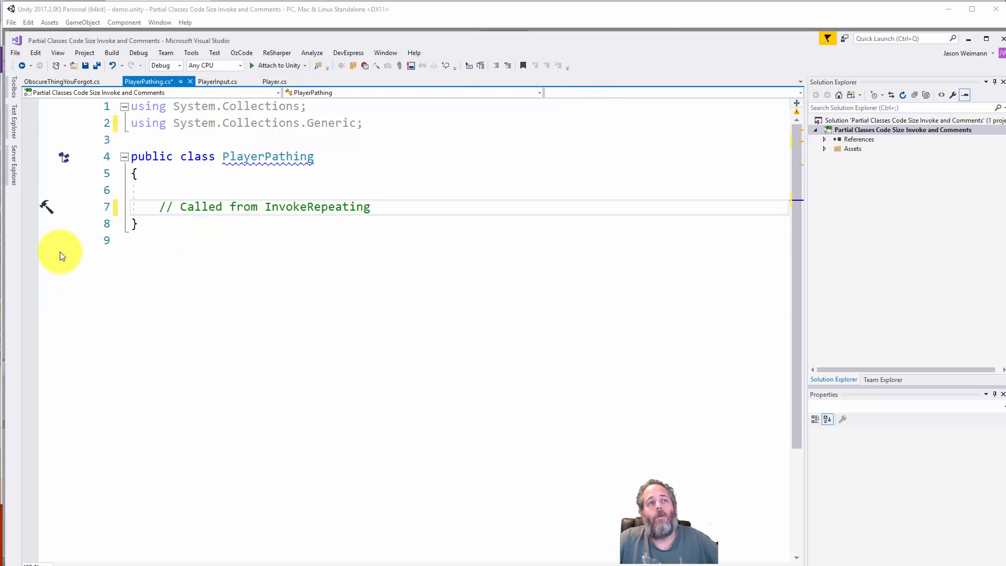